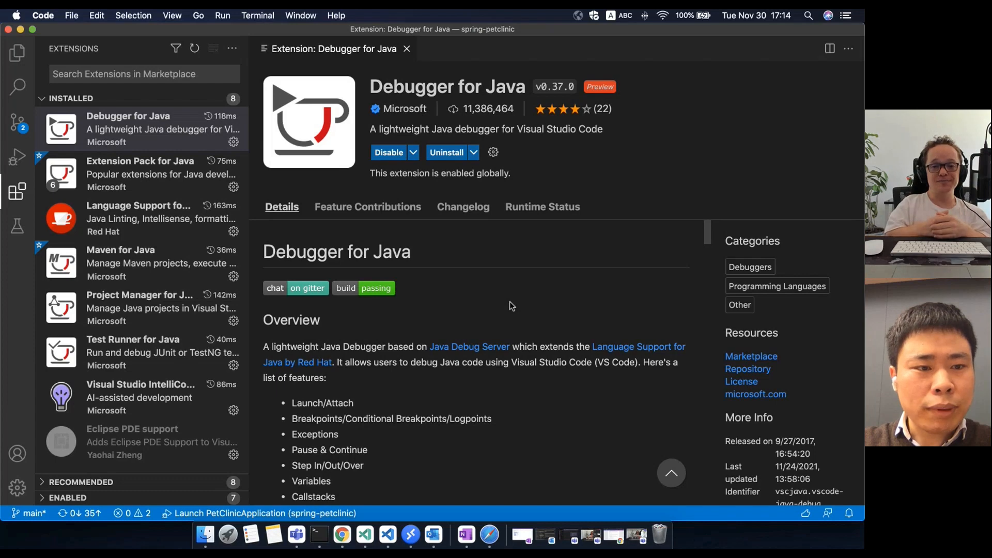
mouse_move(143, 180)
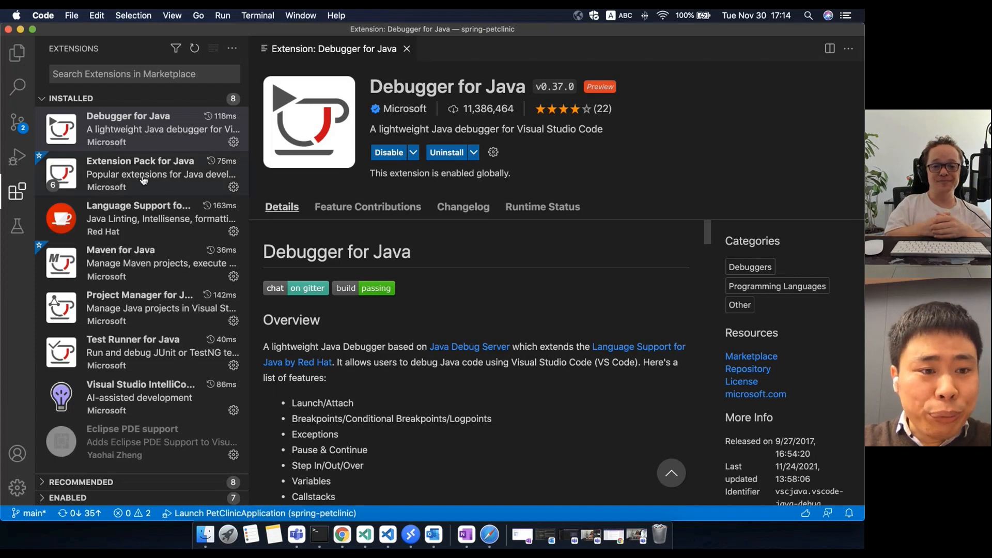
Open the Extension Pack for Java details and scroll through its six bundled extensions.
click(140, 175)
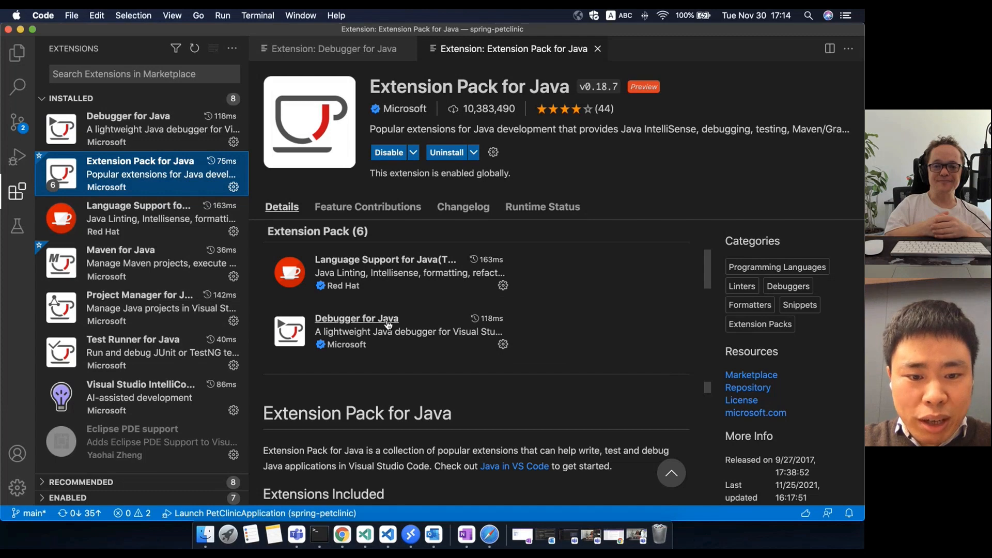
scroll(down, 3)
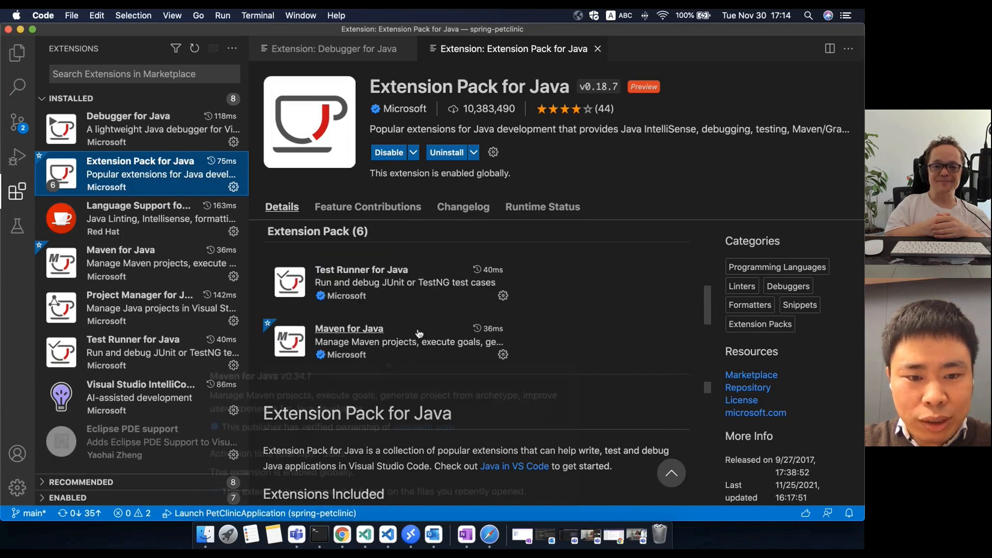
scroll(down, 3)
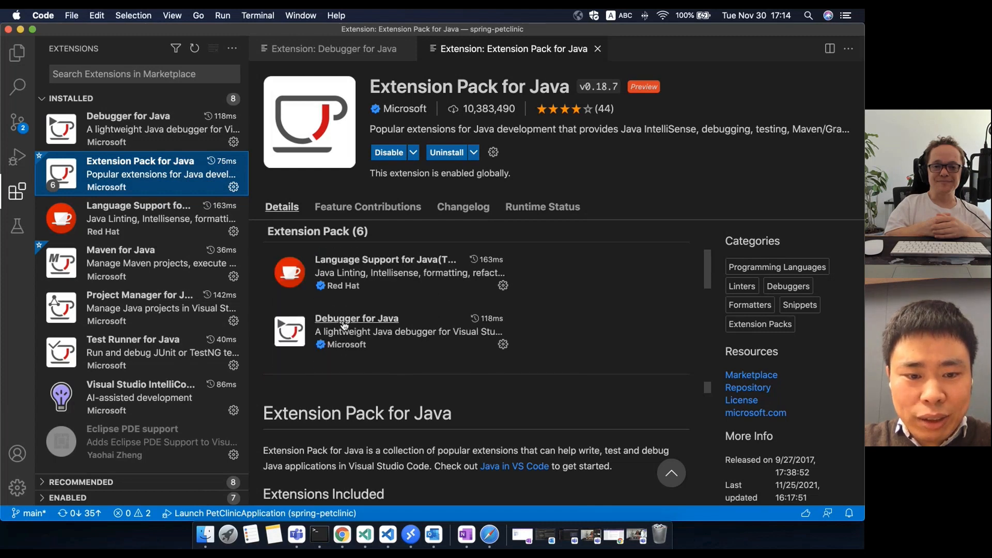
mouse_move(357, 318)
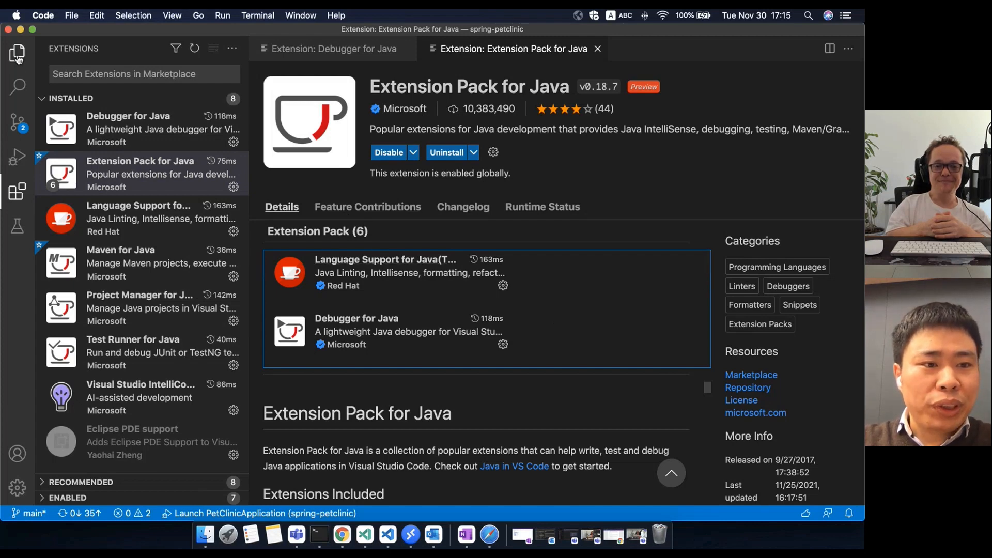
Open PetClinicApplication.java from the spring-petclinic Explorer file tree.
click(17, 54)
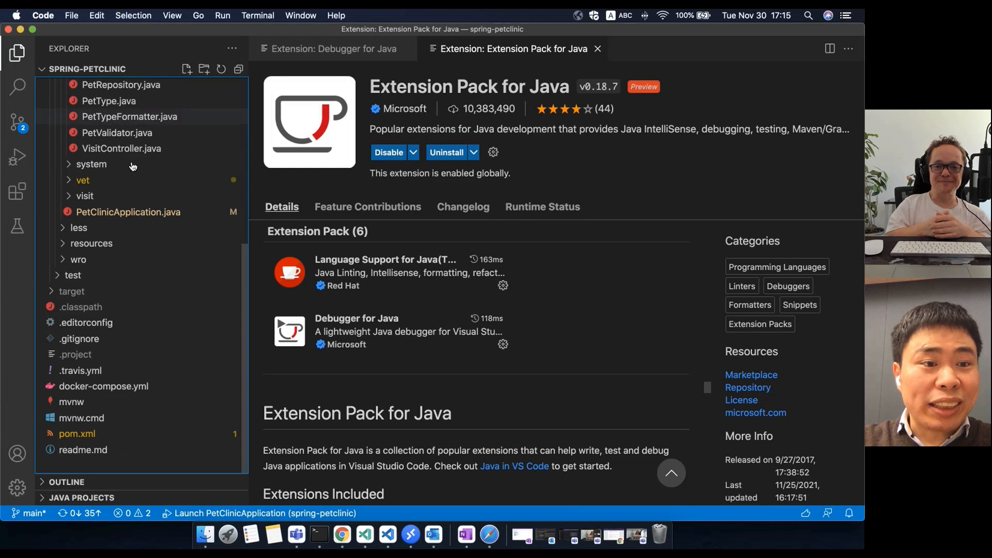
mouse_move(172, 270)
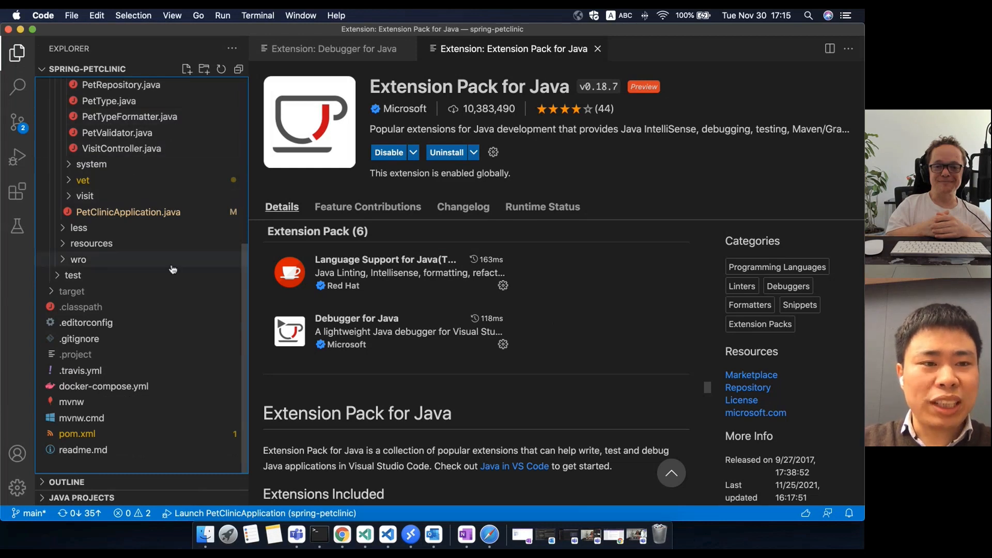
mouse_move(78, 260)
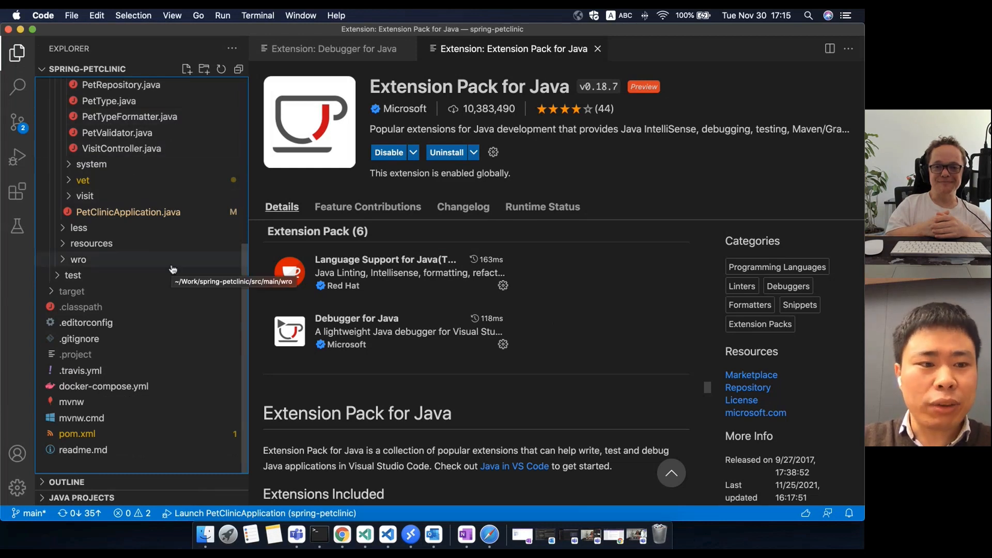
mouse_move(127, 212)
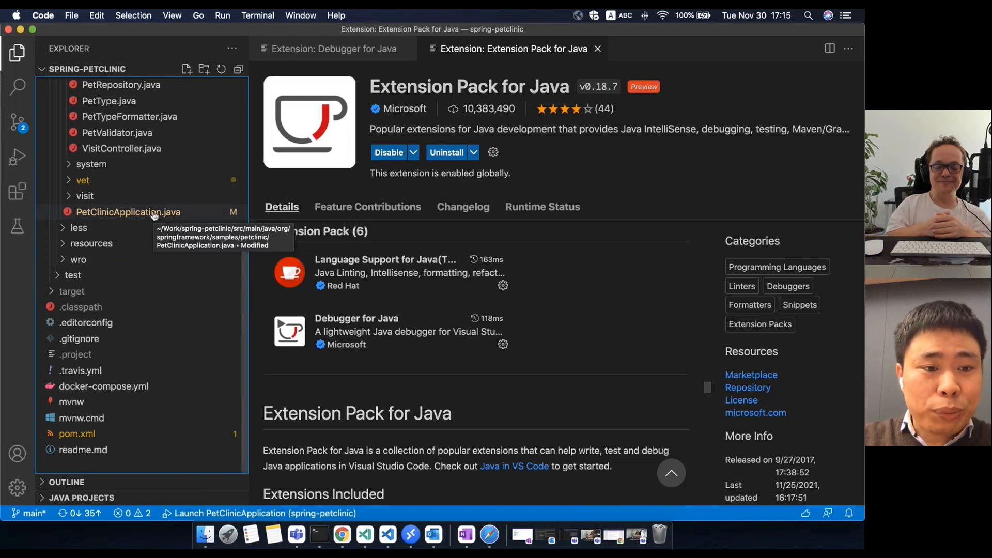
click(127, 212)
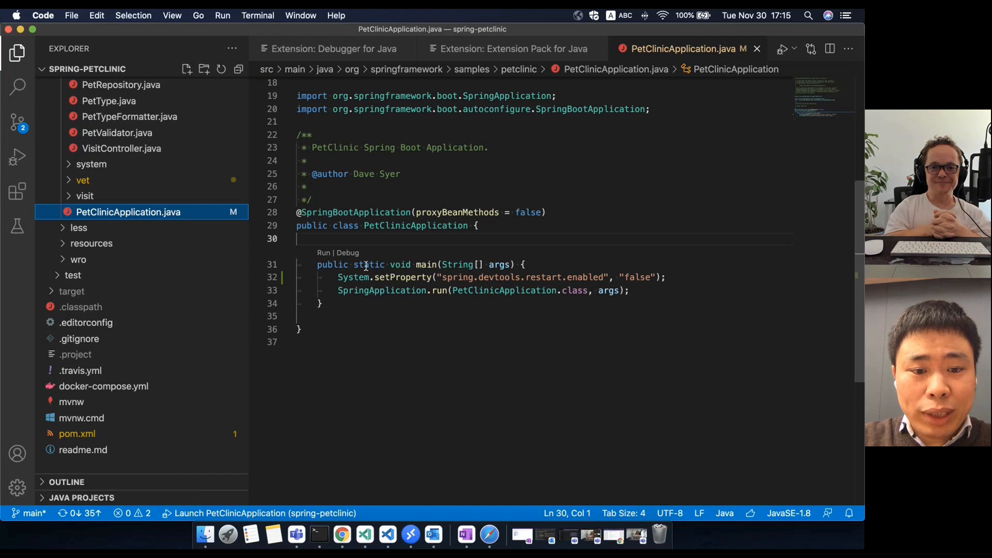
mouse_move(489, 321)
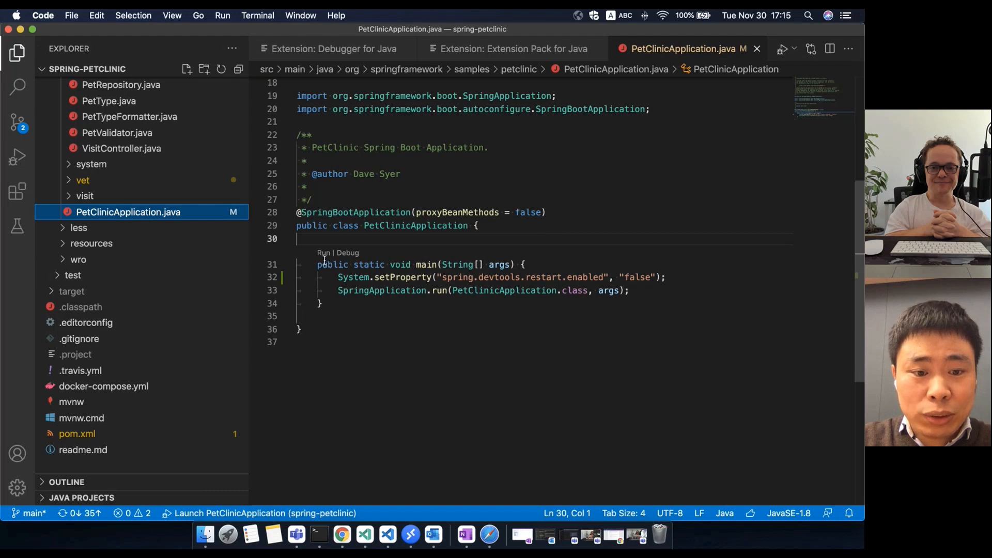
mouse_move(353, 263)
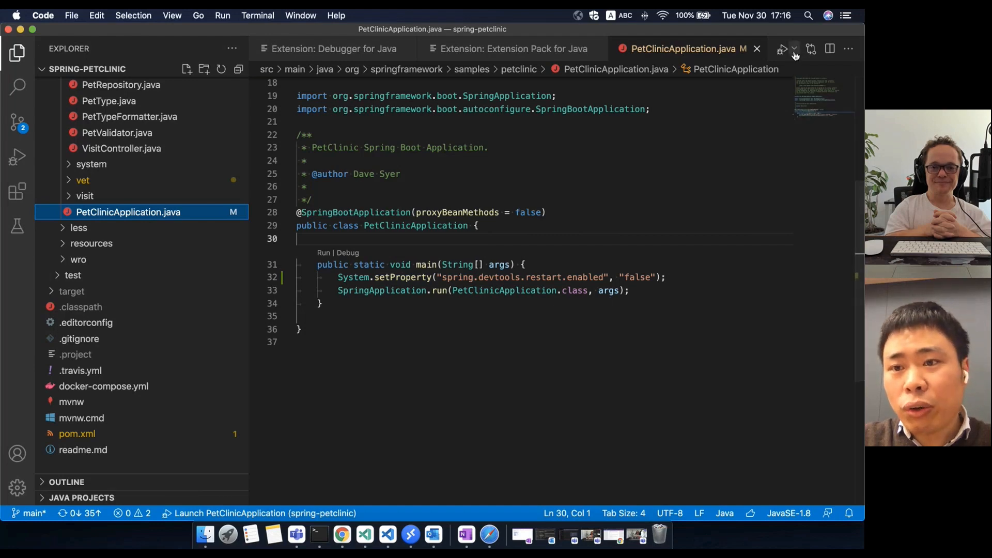
click(795, 48)
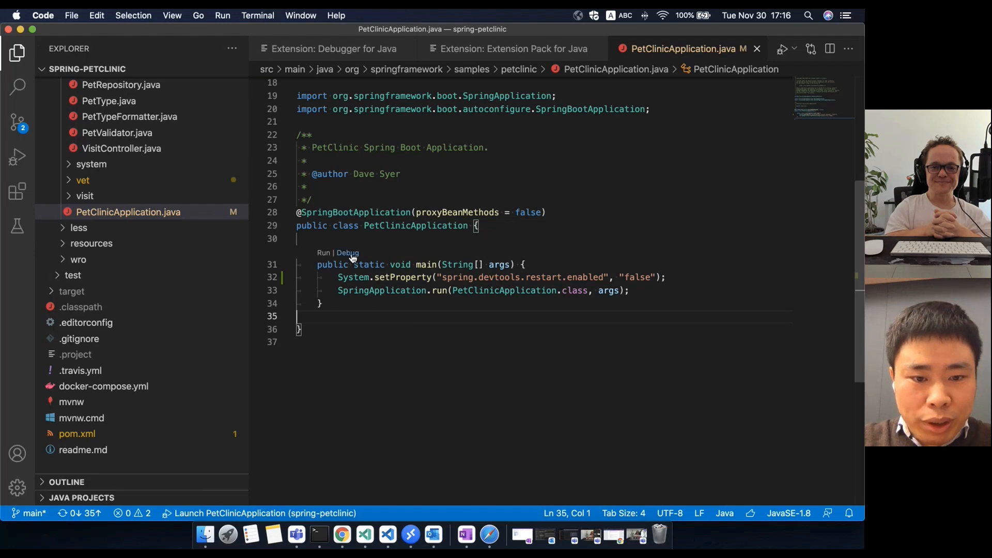
click(324, 252)
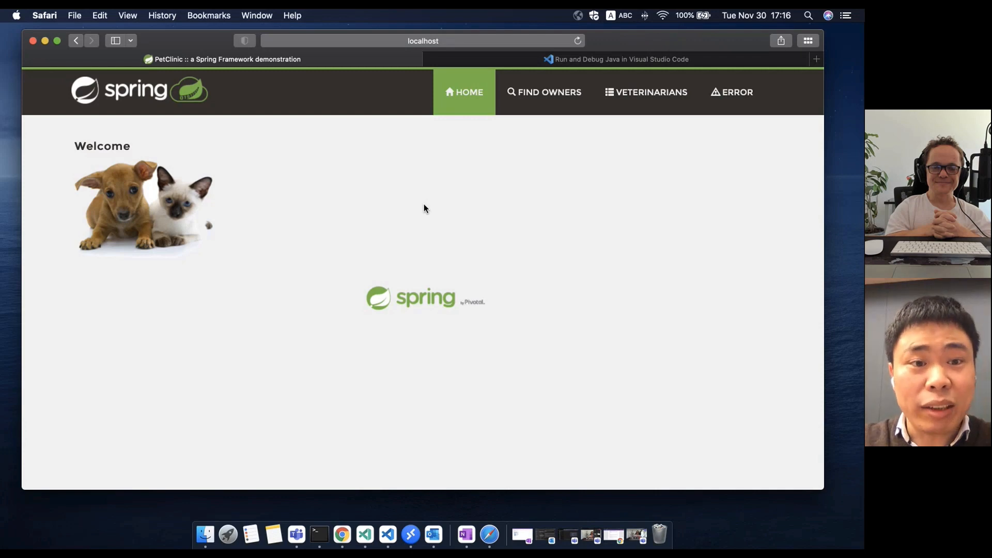
mouse_move(546, 138)
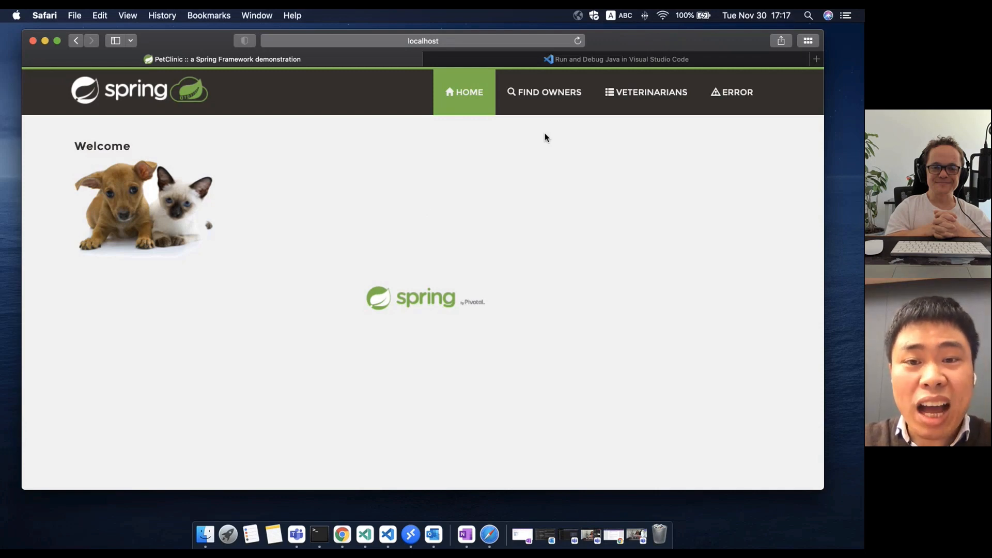
Search owners and start adding a new pet for George Franklin.
click(543, 92)
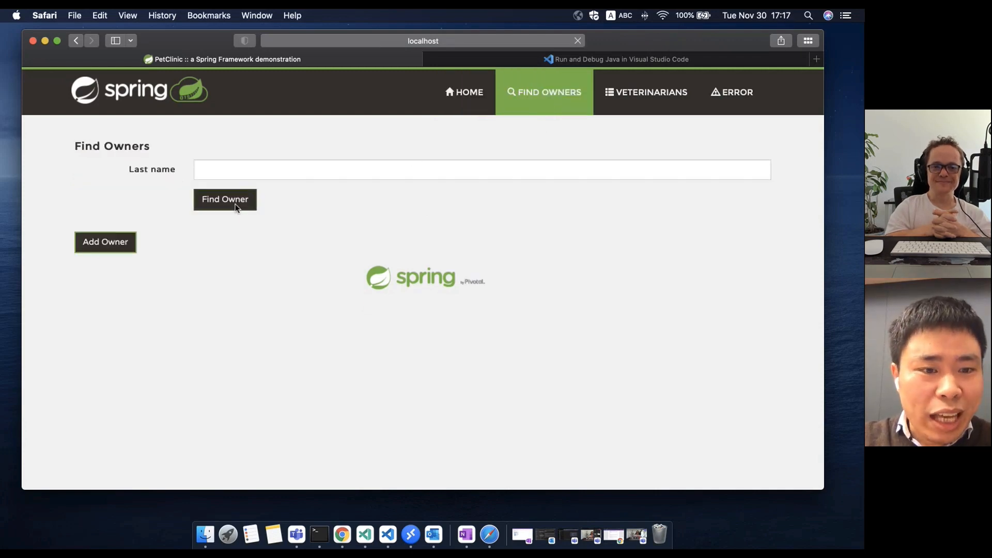
click(224, 200)
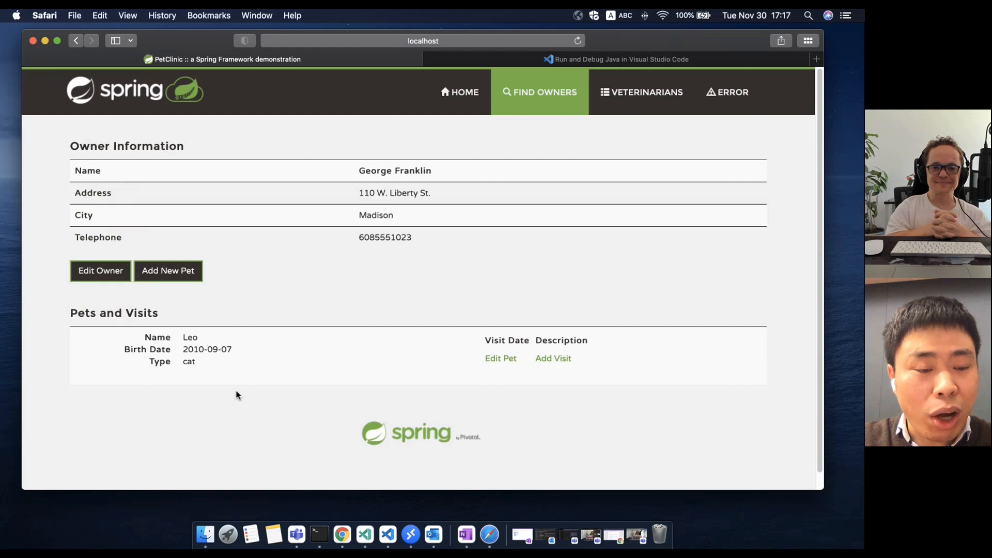
click(168, 271)
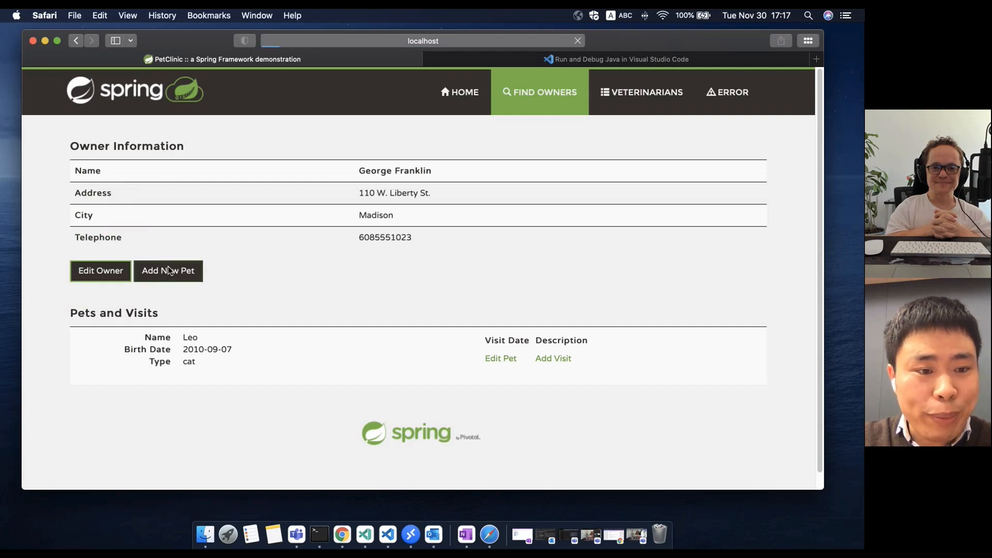
Submit dog Max born 2020-10-20, then return to George Franklin's owner page.
text(Max)
text(2)
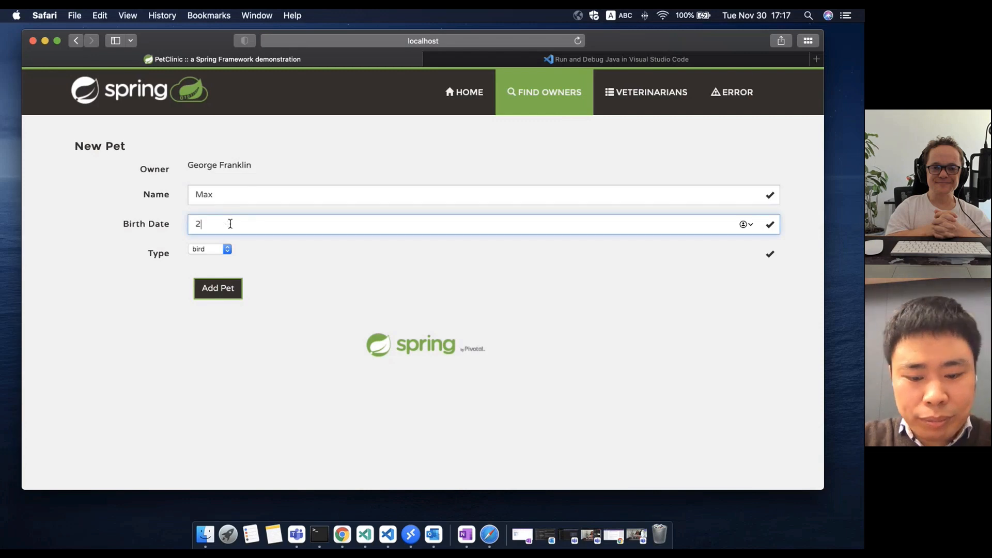
text(020-10)
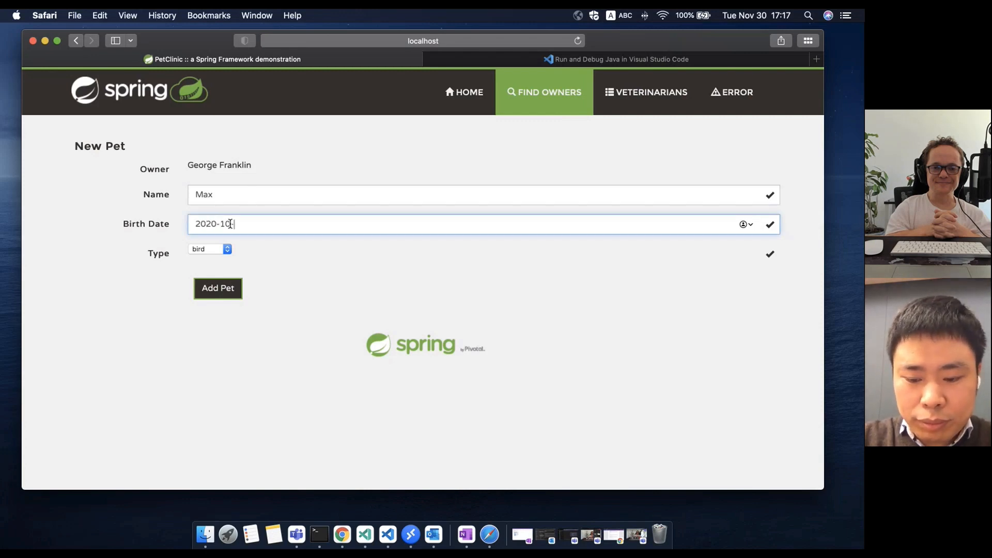
click(209, 249)
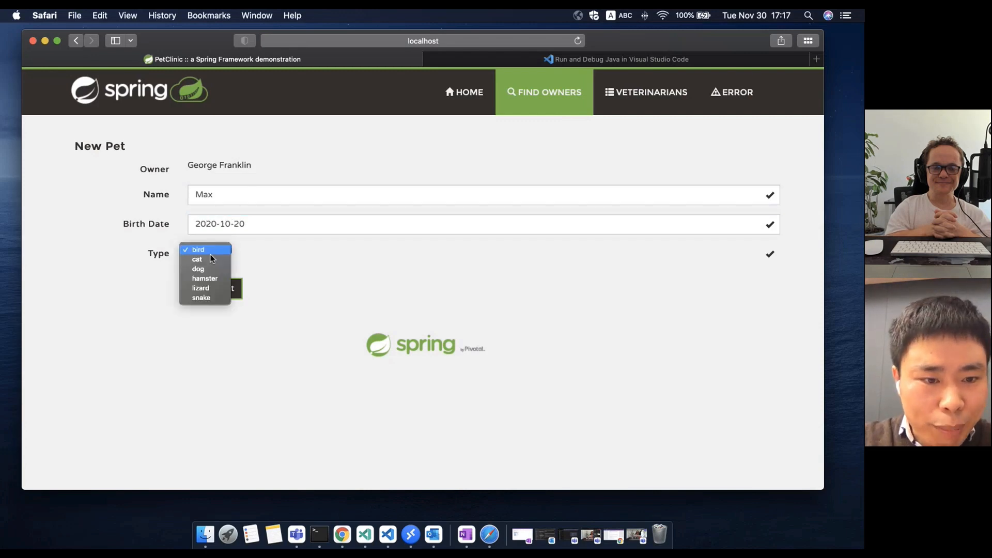
click(198, 268)
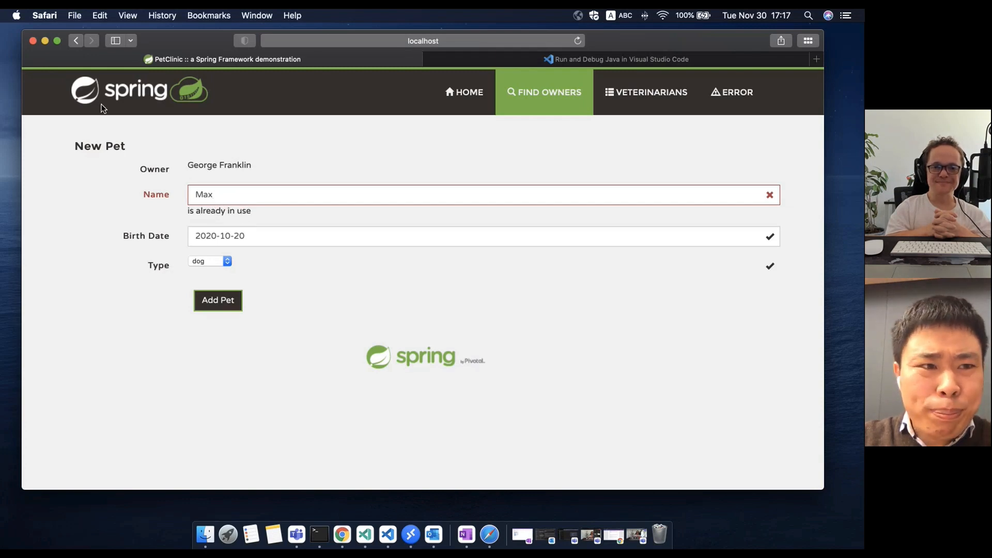
click(76, 40)
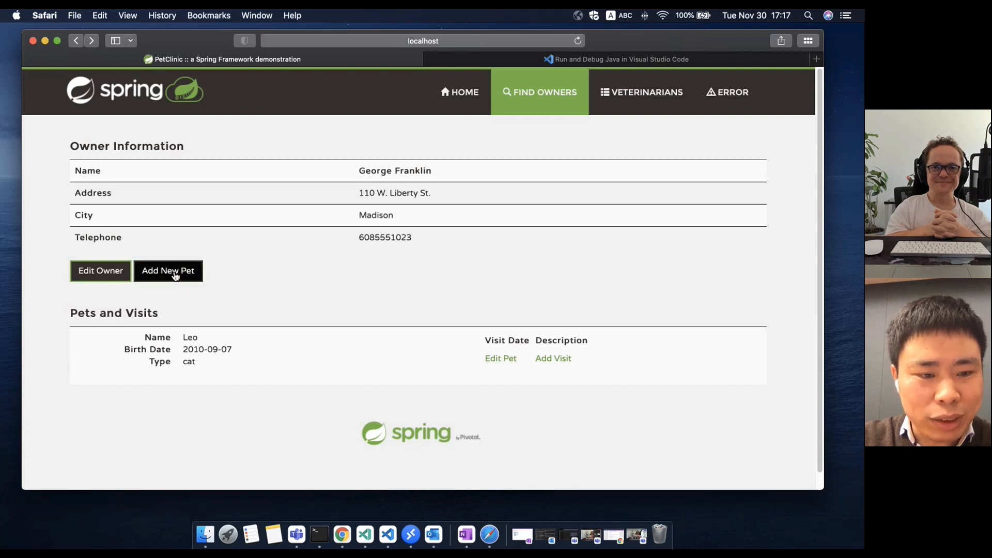
Reopen George Franklin's Add New Pet form before switching to VS Code.
click(167, 270)
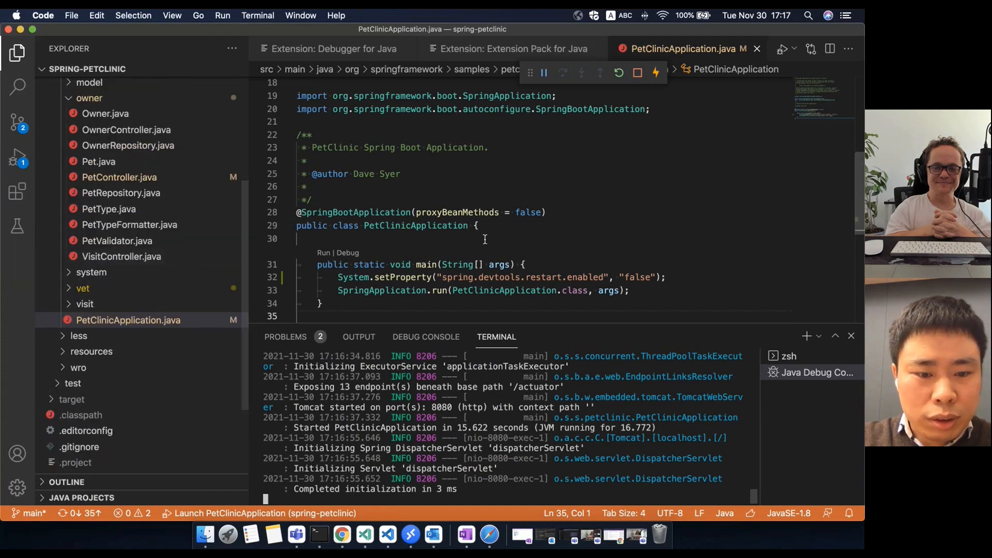
Open PetController via #petcontrol symbol search and set a breakpoint at line 78.
text(#pet)
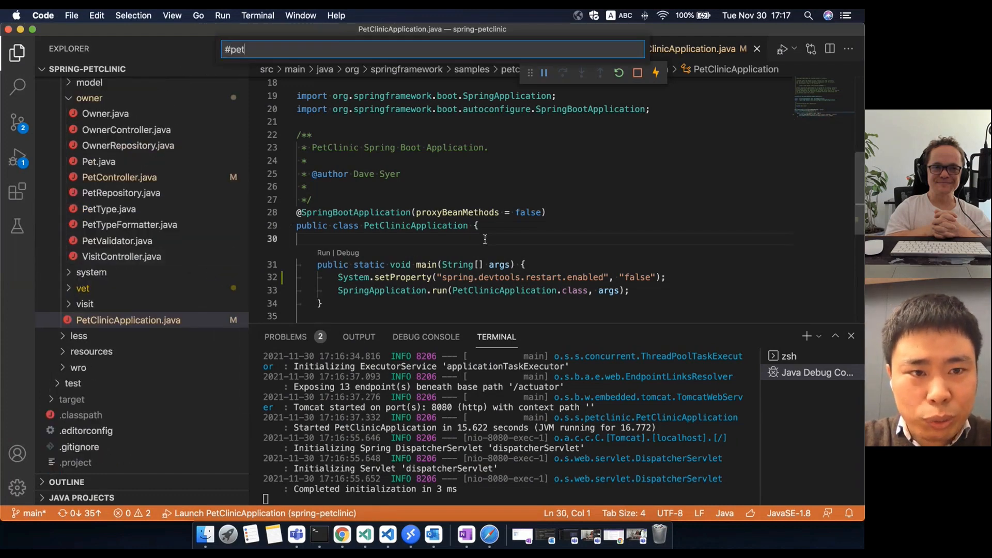
text(cont)
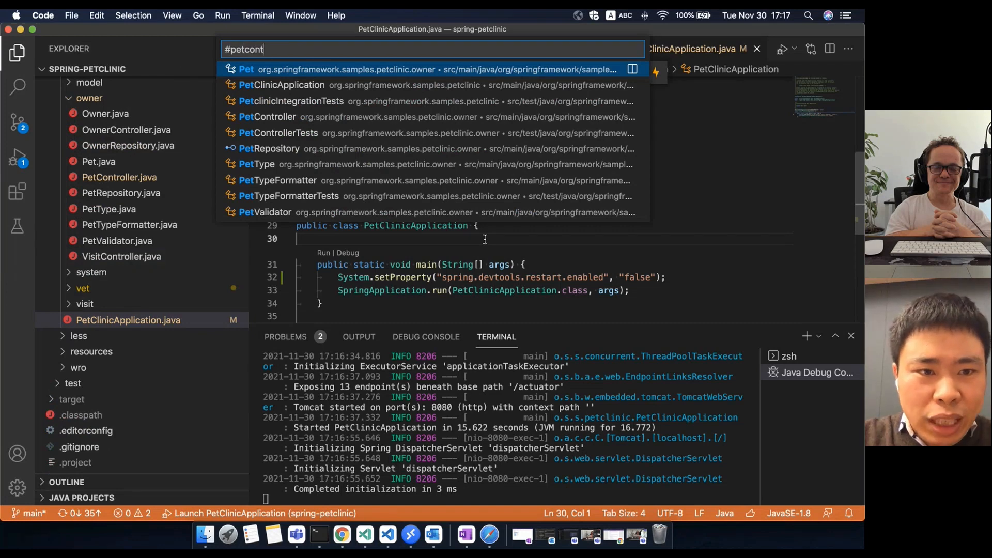
text(rol)
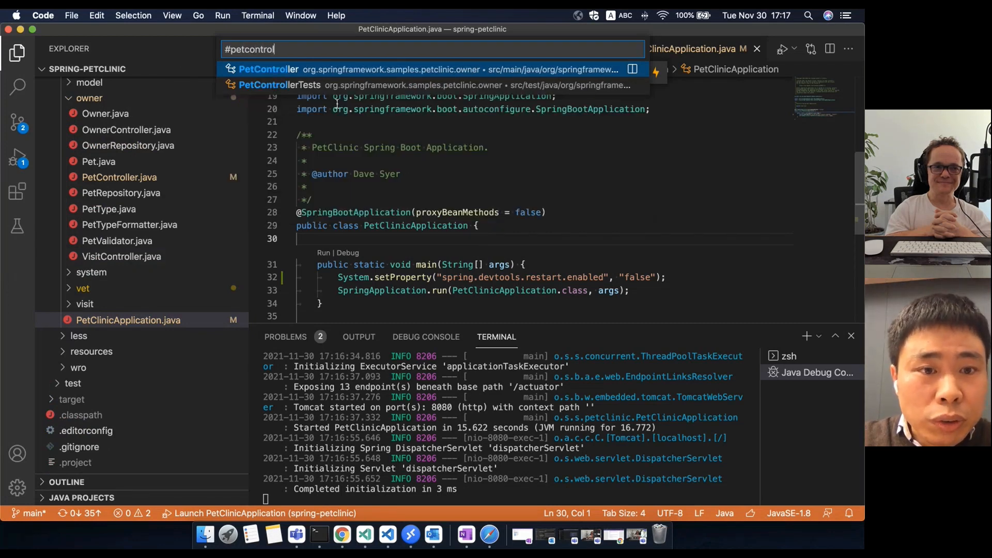
click(268, 69)
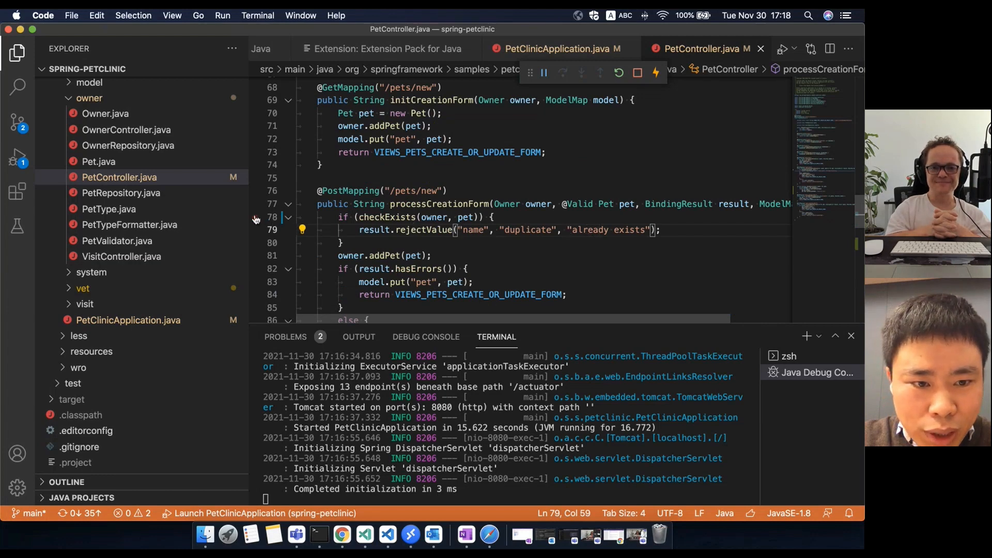
click(255, 217)
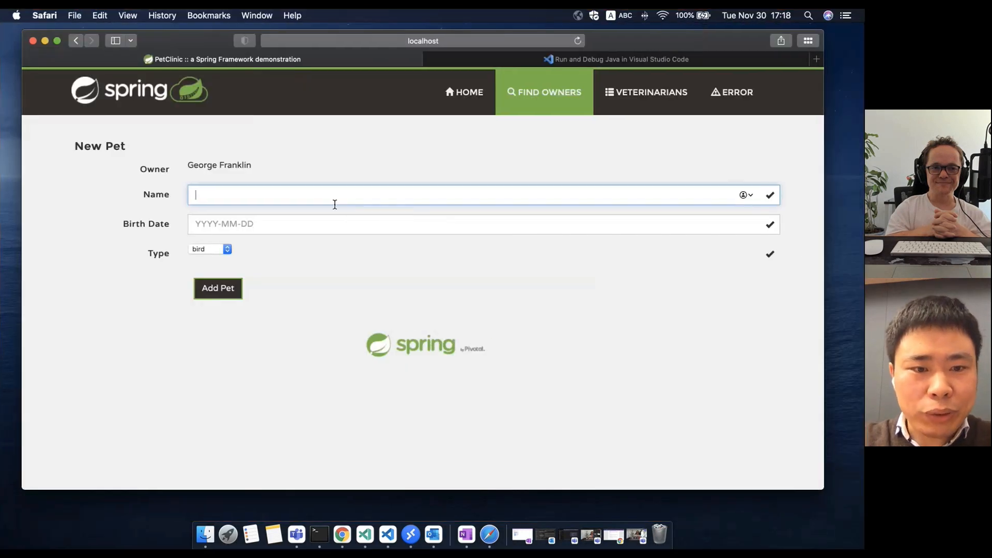
Enter Max with a 2020 birth date and pick a pet type in the New Pet form.
text(Max)
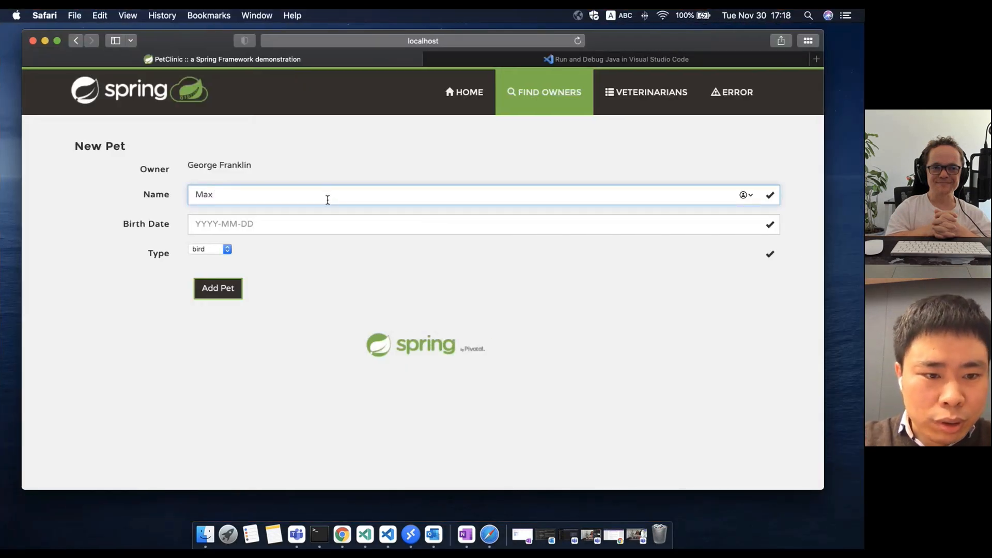
text(2020-)
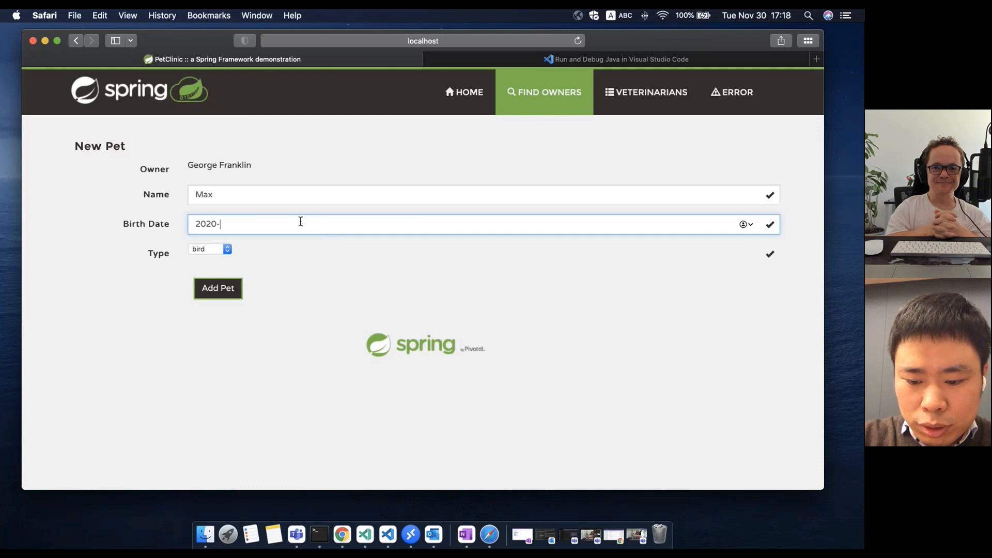
click(209, 249)
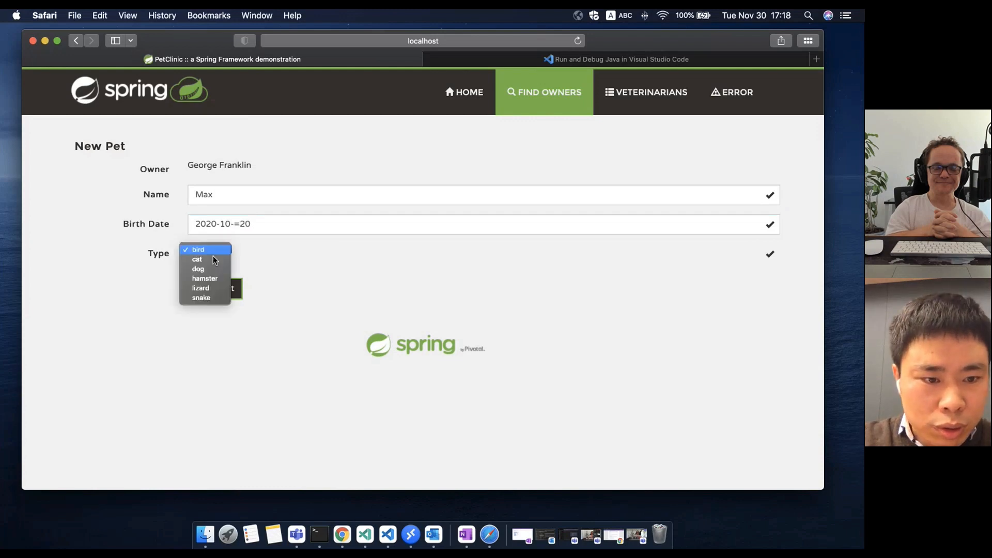
click(198, 268)
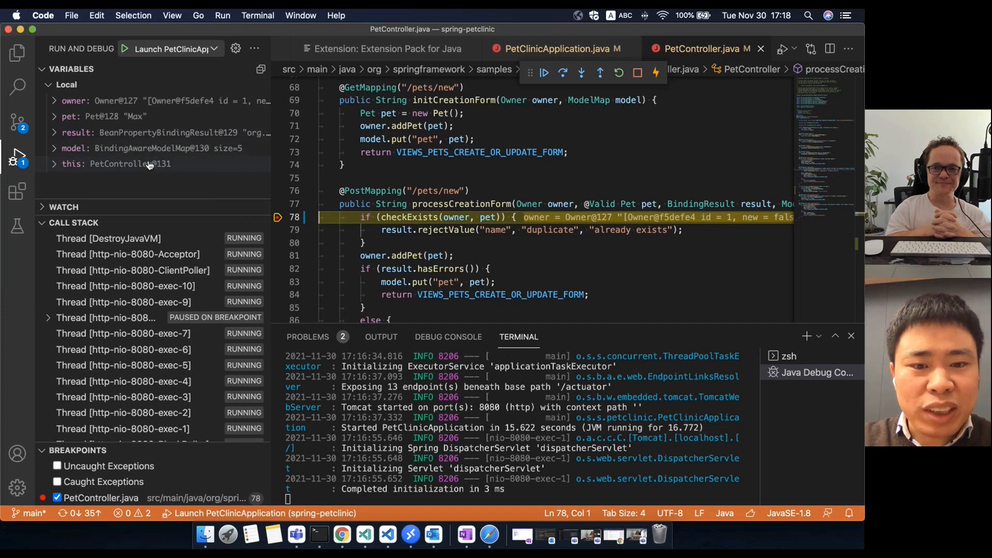
mouse_move(127, 164)
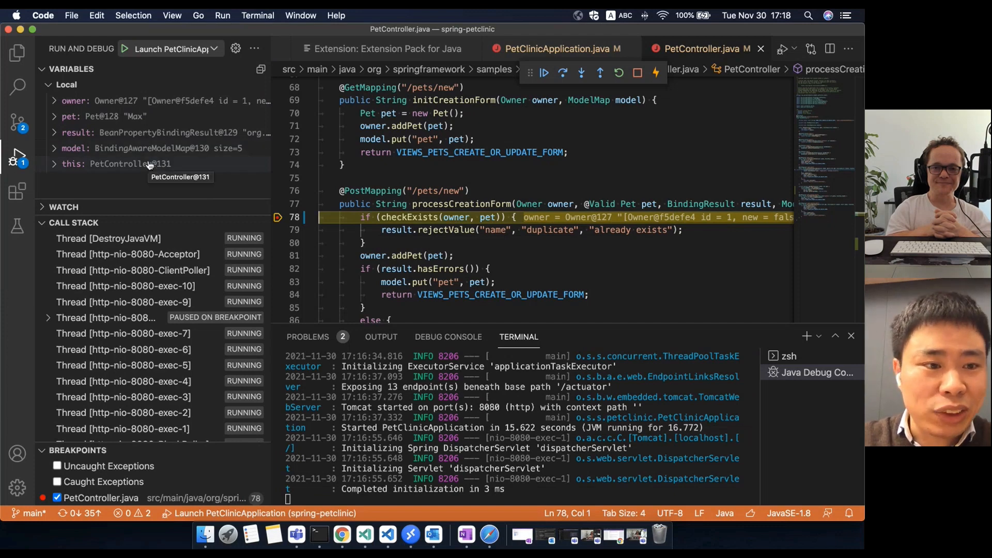
mouse_move(113, 123)
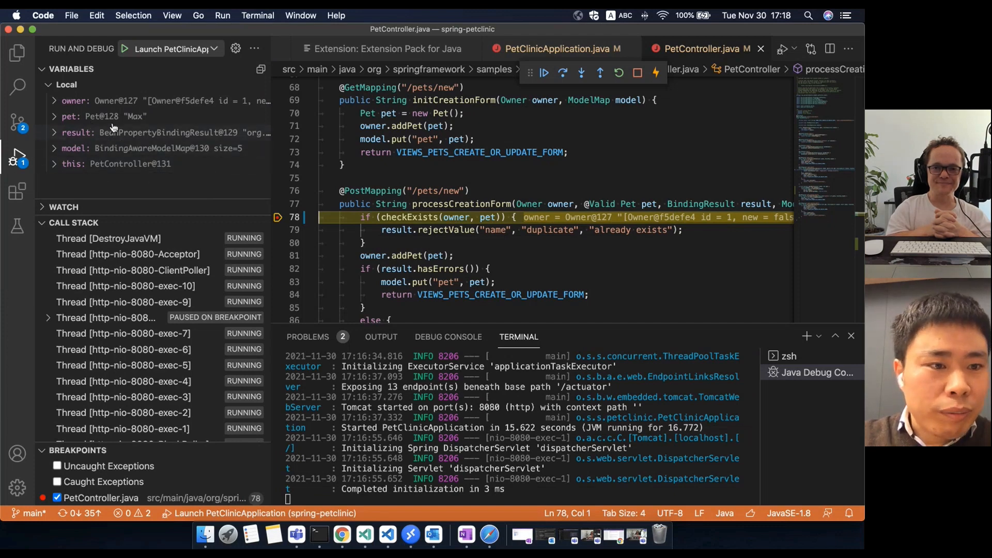
Open the DelegatingMethodAccessorImpl frame in the paused thread's call stack.
click(104, 116)
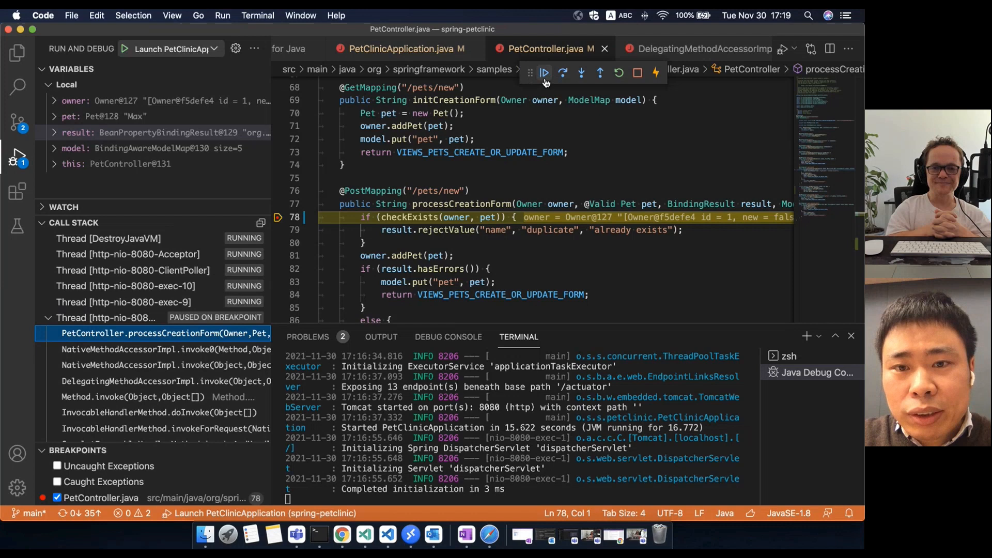
mouse_move(562, 73)
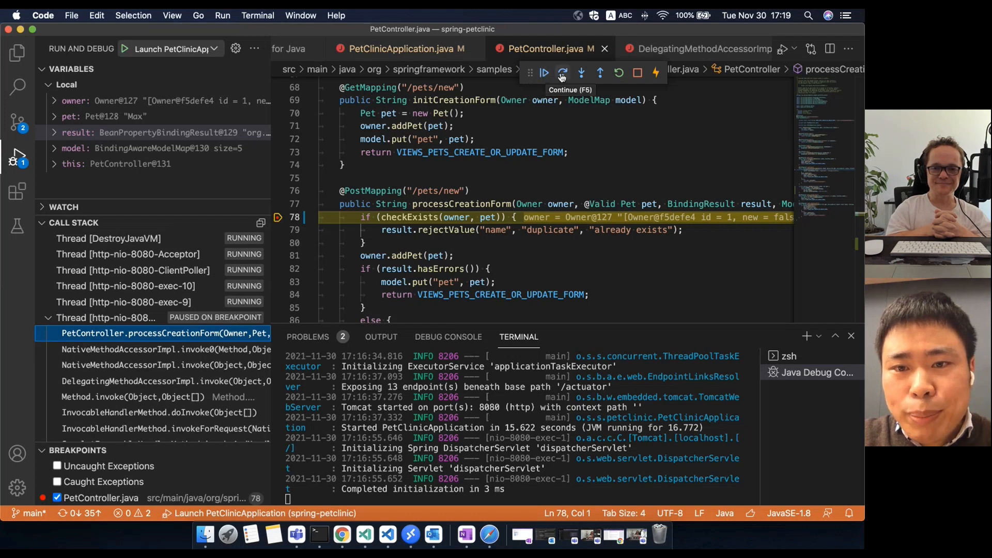
mouse_move(581, 73)
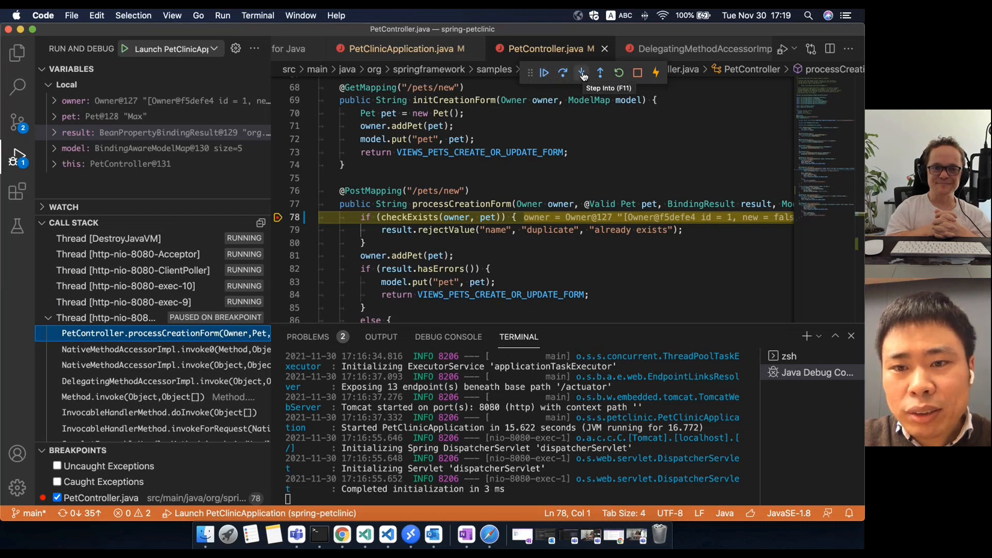
mouse_move(619, 73)
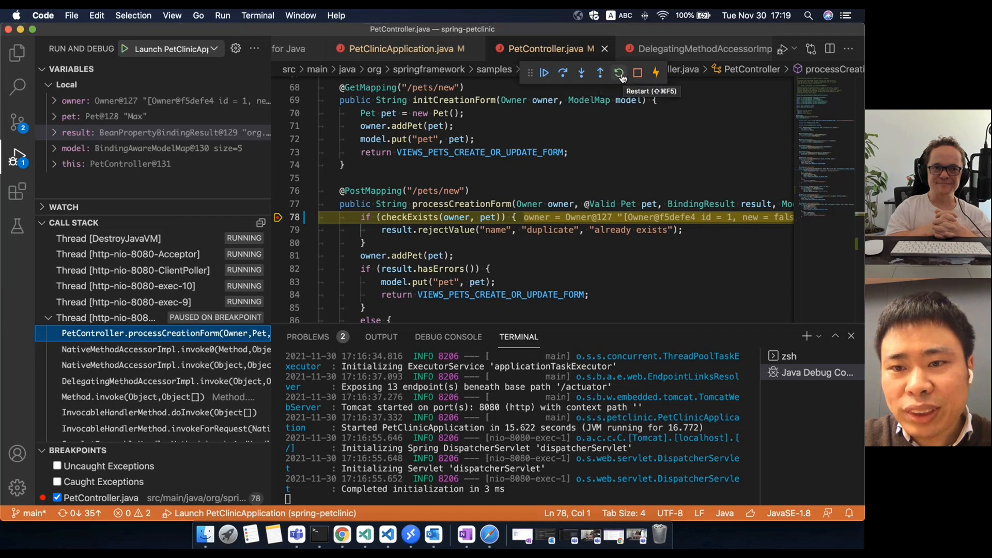
mouse_move(657, 73)
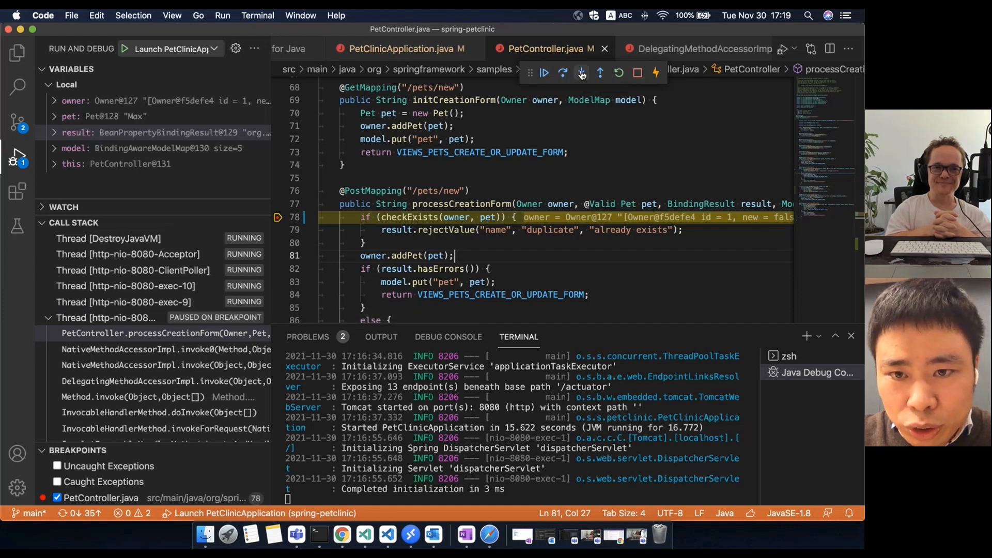
Step into checkExists, then step over once so petName shows "Max".
click(562, 73)
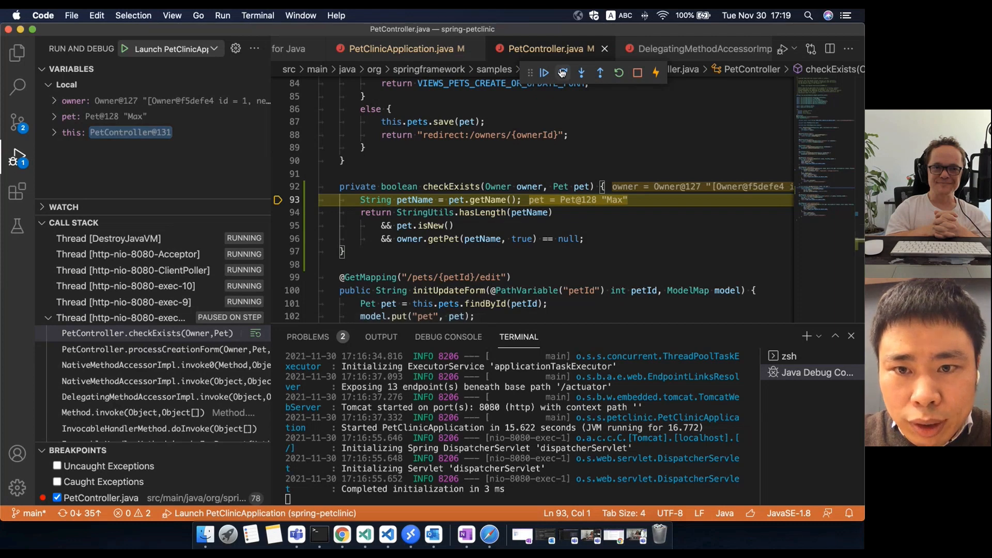
click(561, 72)
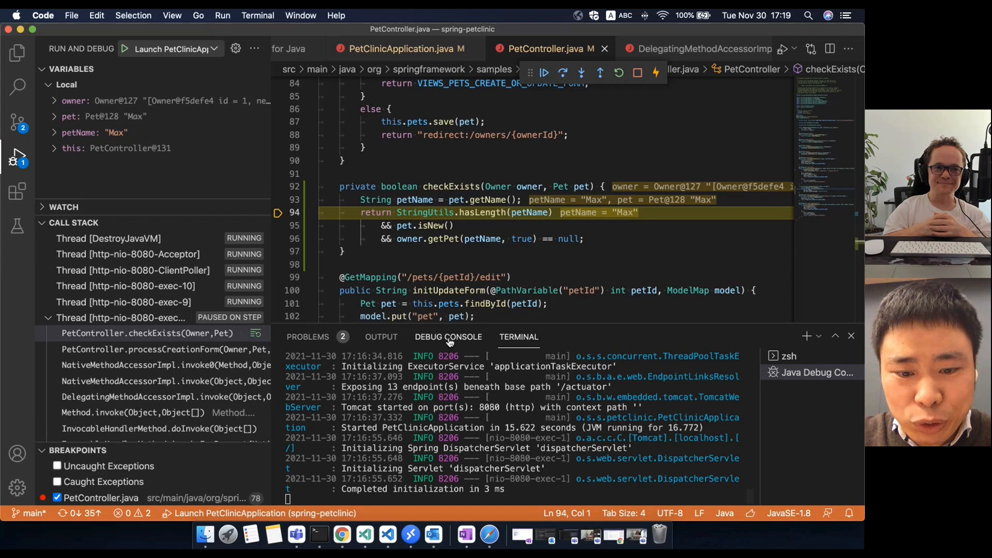
Evaluate StringUtils.hasLength(petName) and pet.isNew() in the Debug Console, then step to owner.getPet.
click(449, 337)
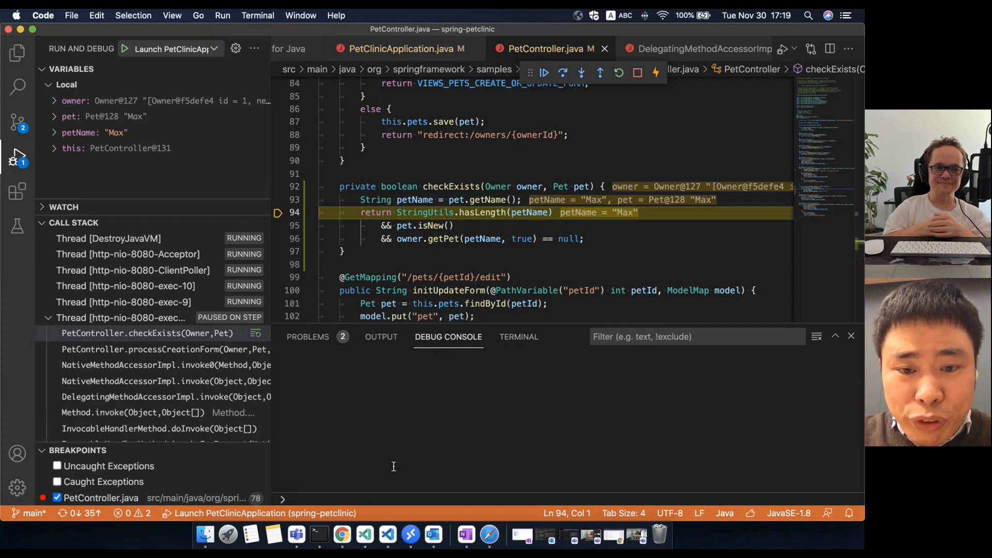
drag(402, 212, 552, 212)
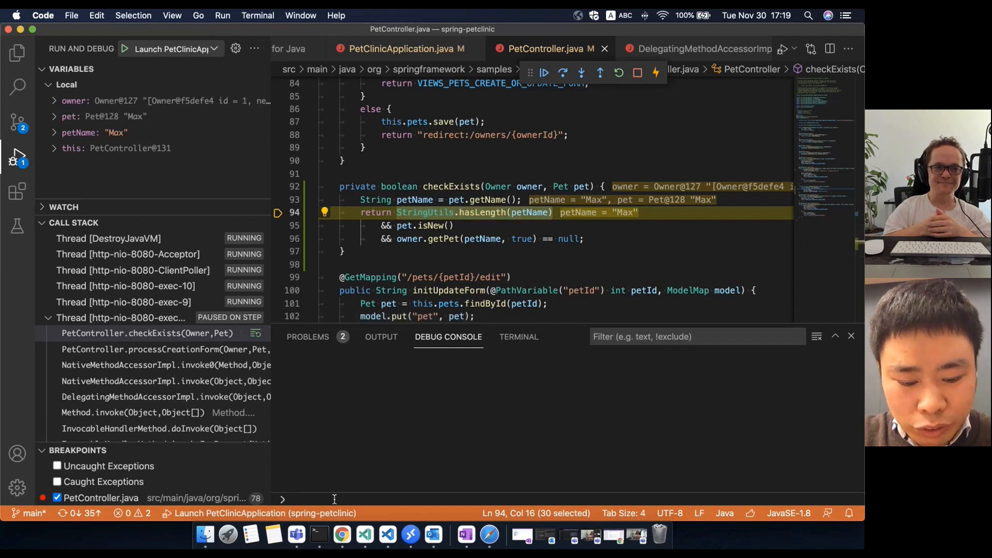
text(StringUtils.hasLength(petName))
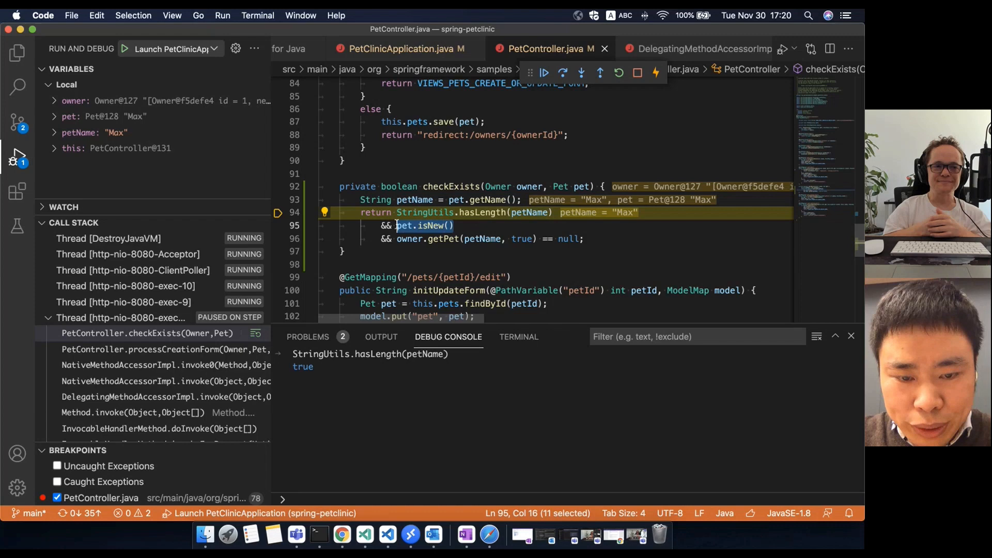
text(pet.isNew())
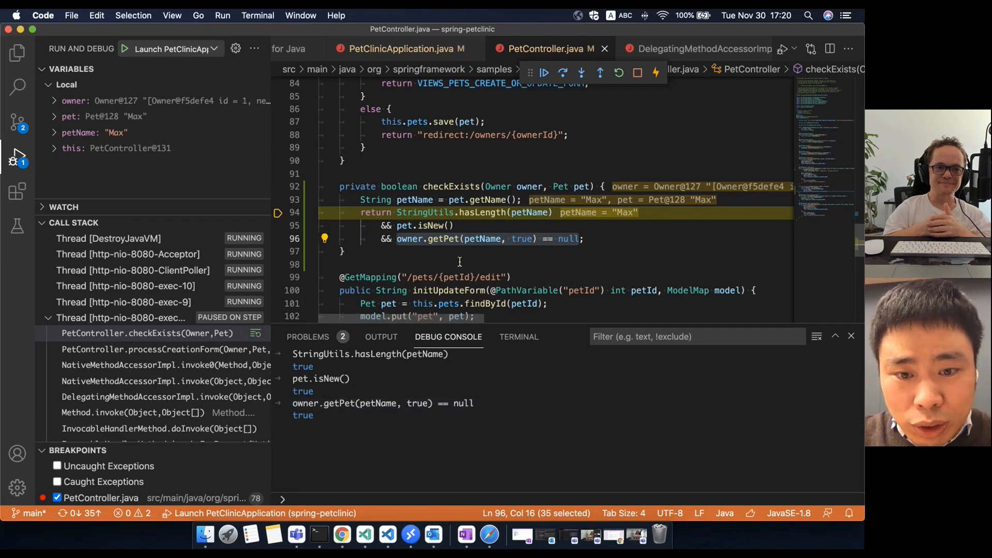
click(543, 72)
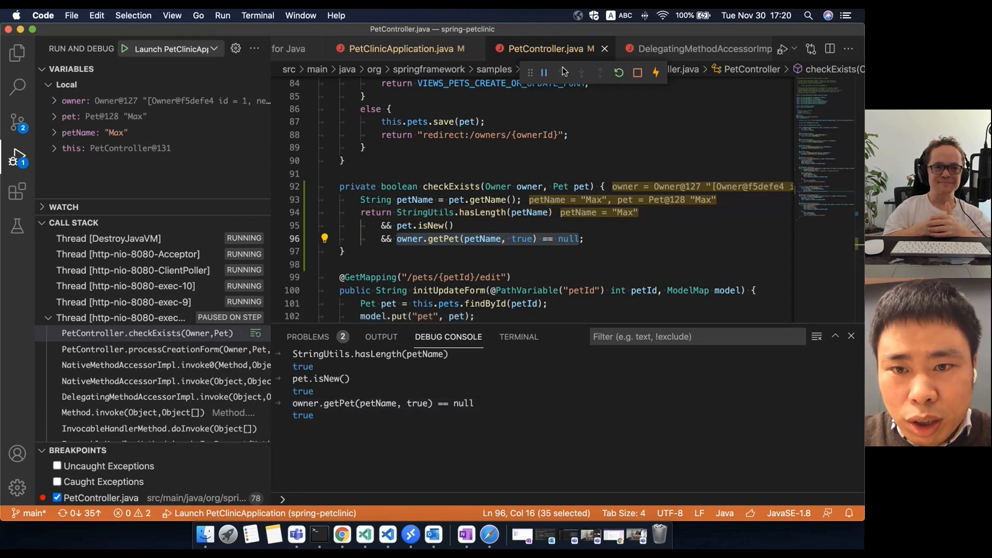
click(580, 73)
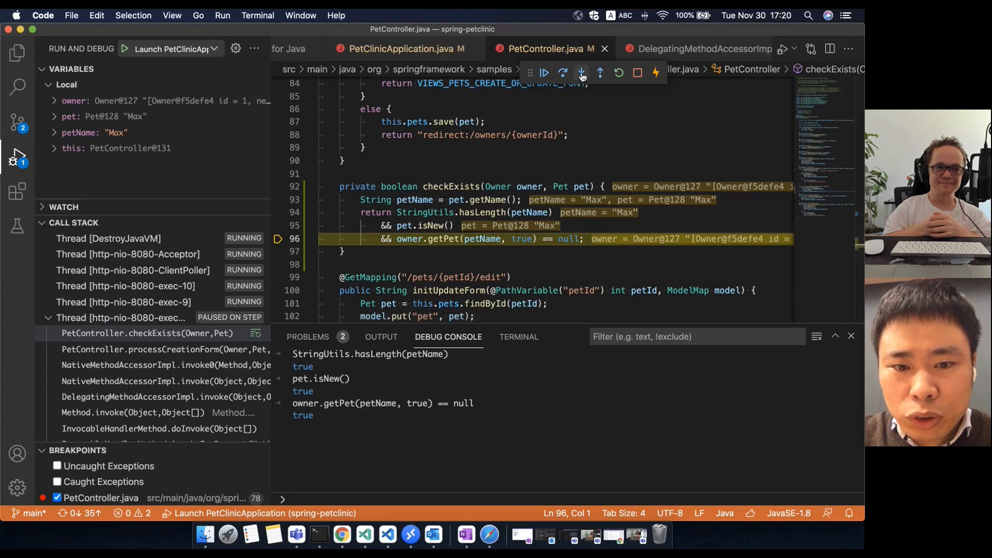
Step through Owner.getPet's pet loop until it returns null, then step out to checkExists.
click(581, 72)
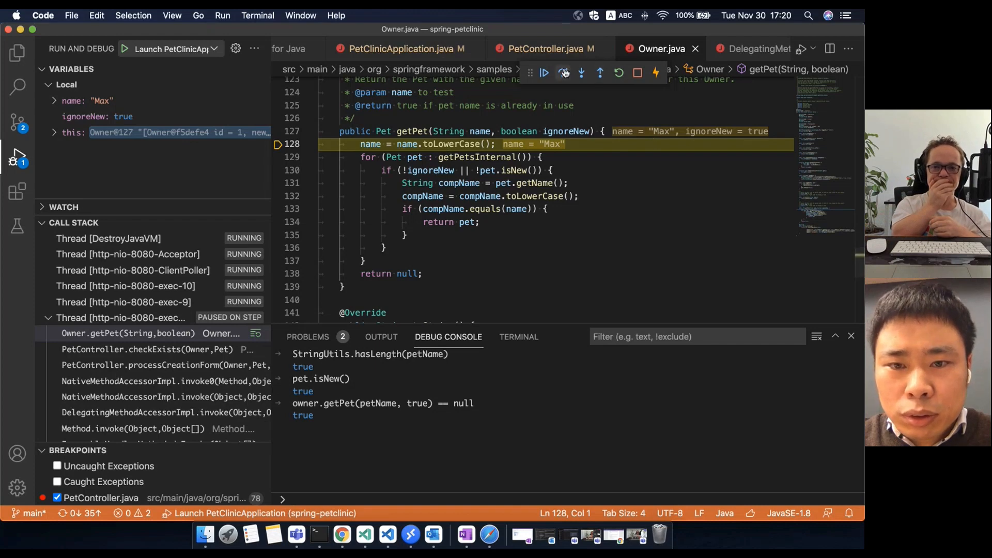
click(562, 72)
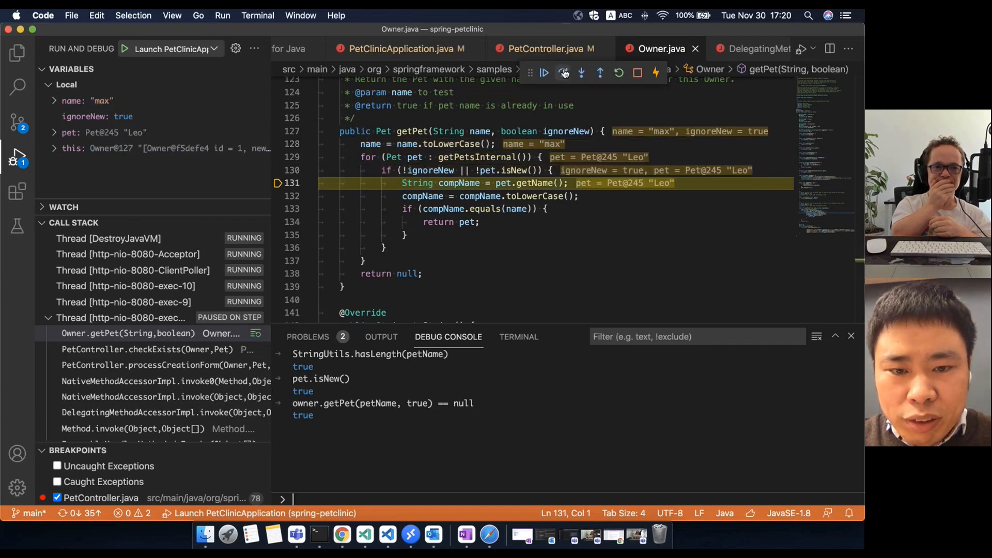
click(562, 72)
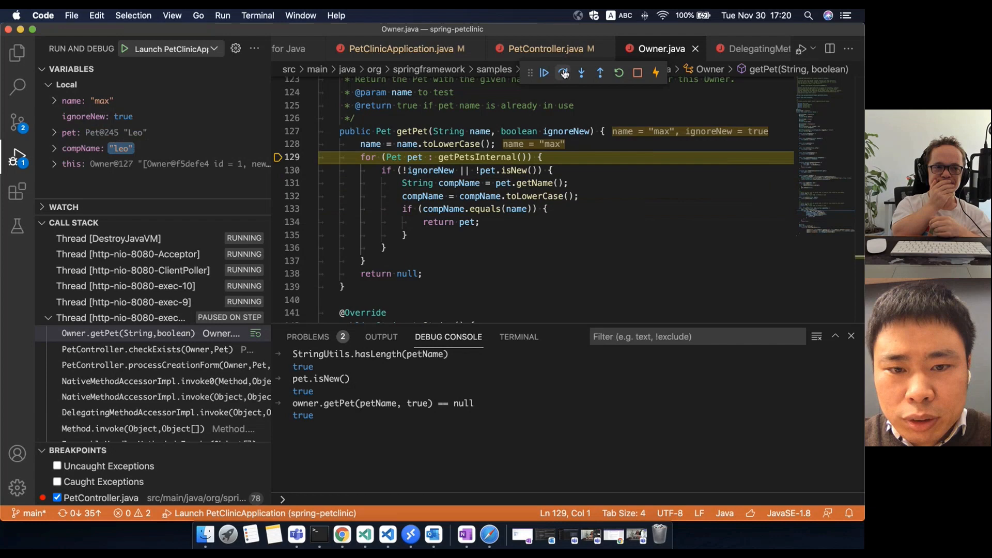
click(562, 73)
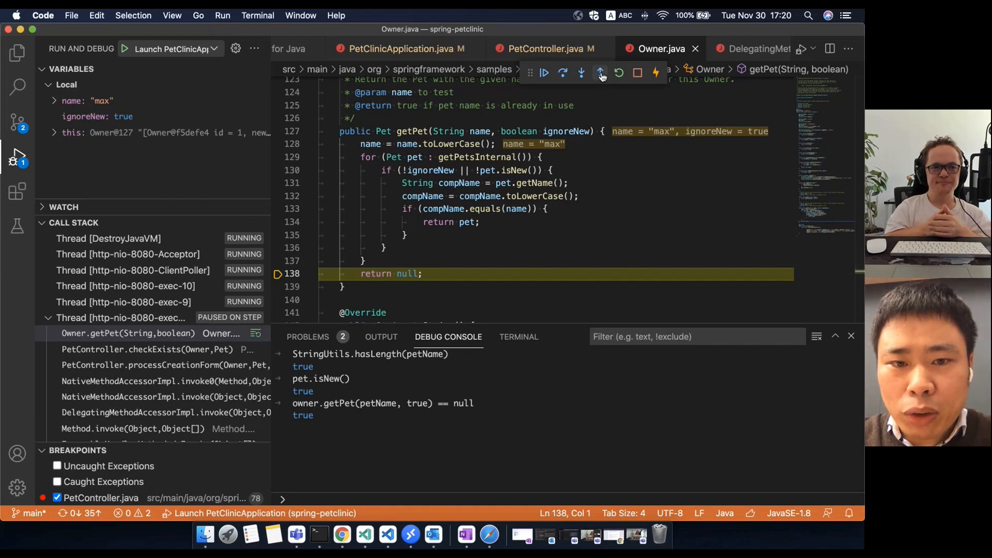
click(600, 73)
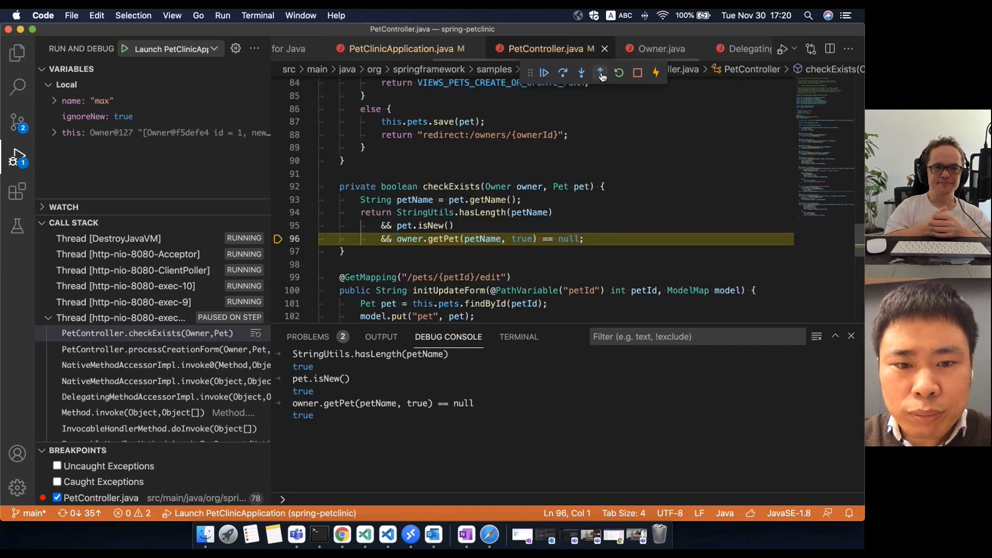
click(601, 73)
text(!)
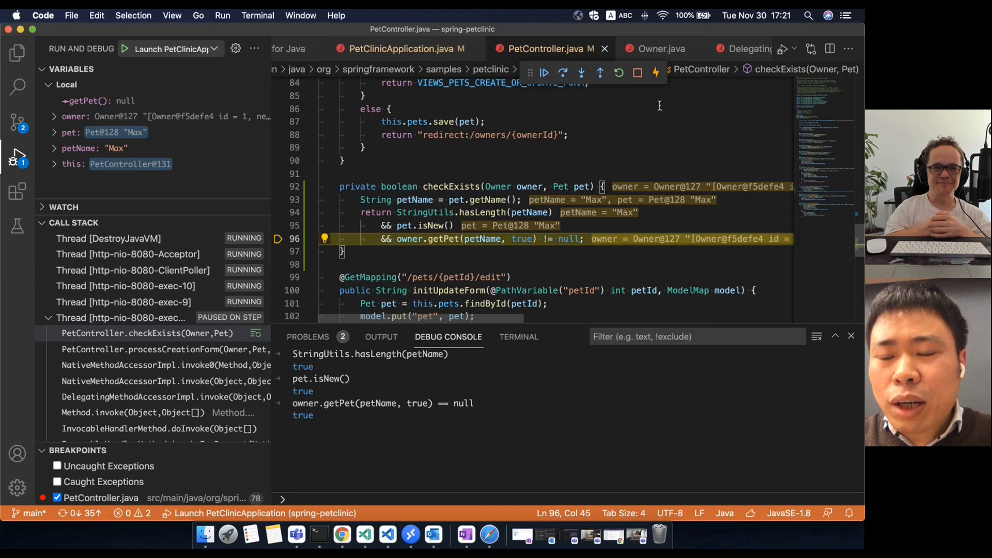
mouse_move(656, 73)
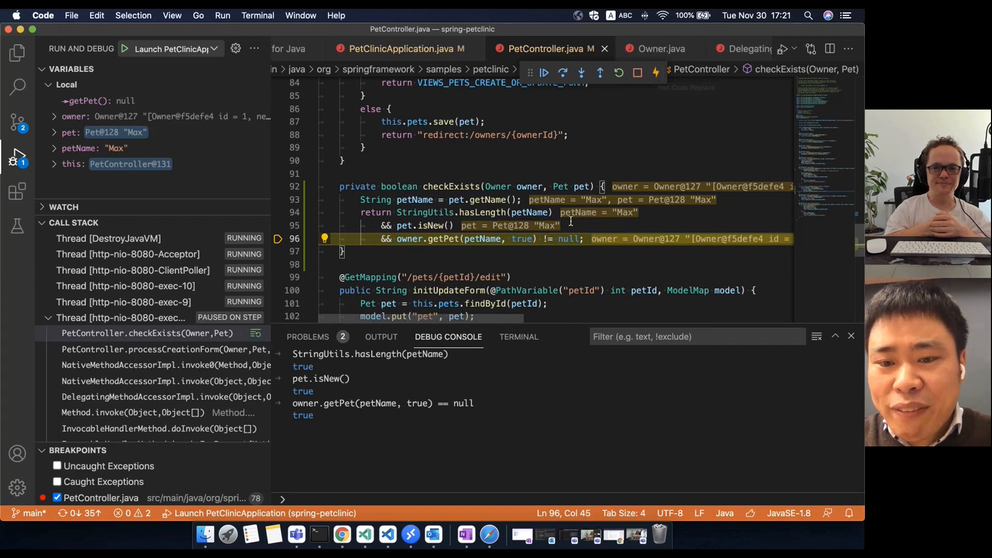
mouse_move(554, 239)
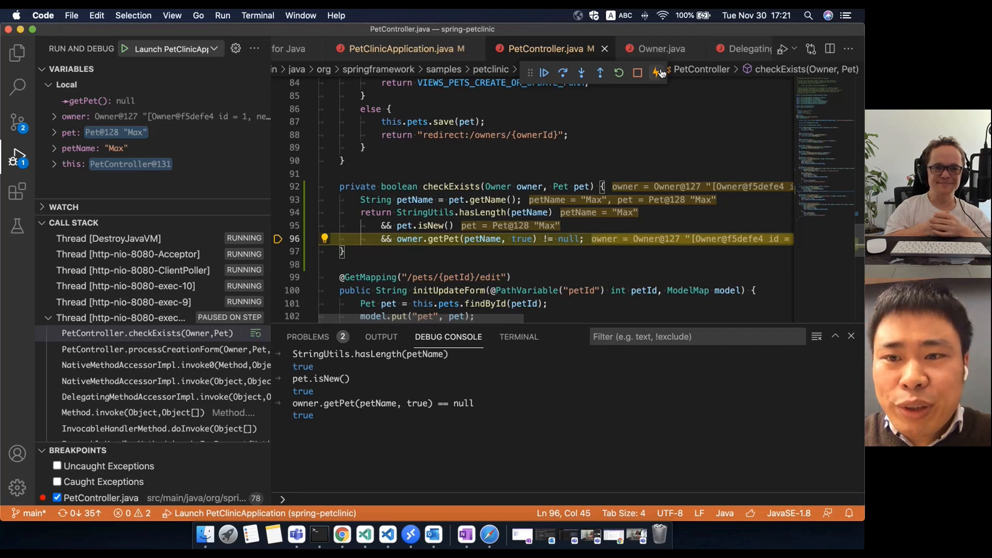
mouse_move(656, 73)
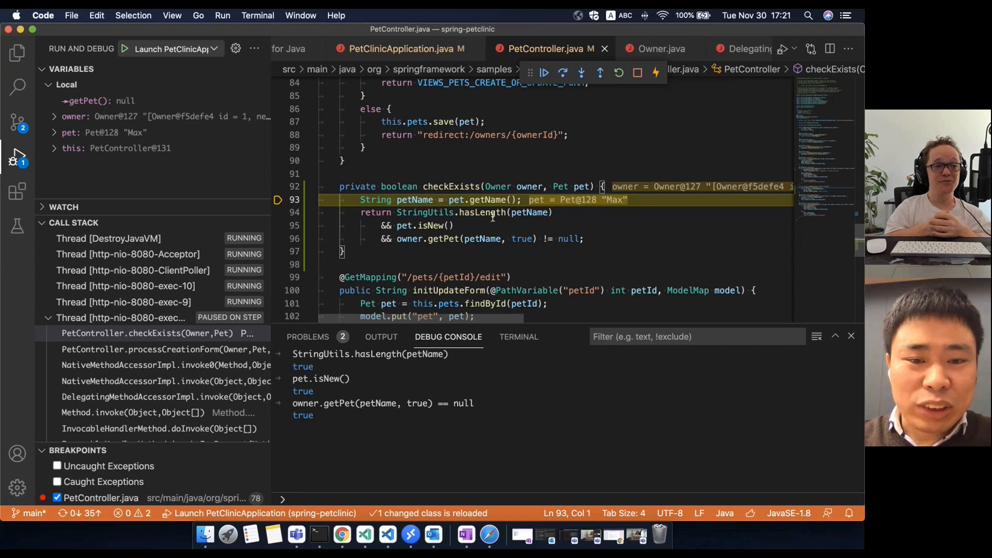
mouse_move(491, 221)
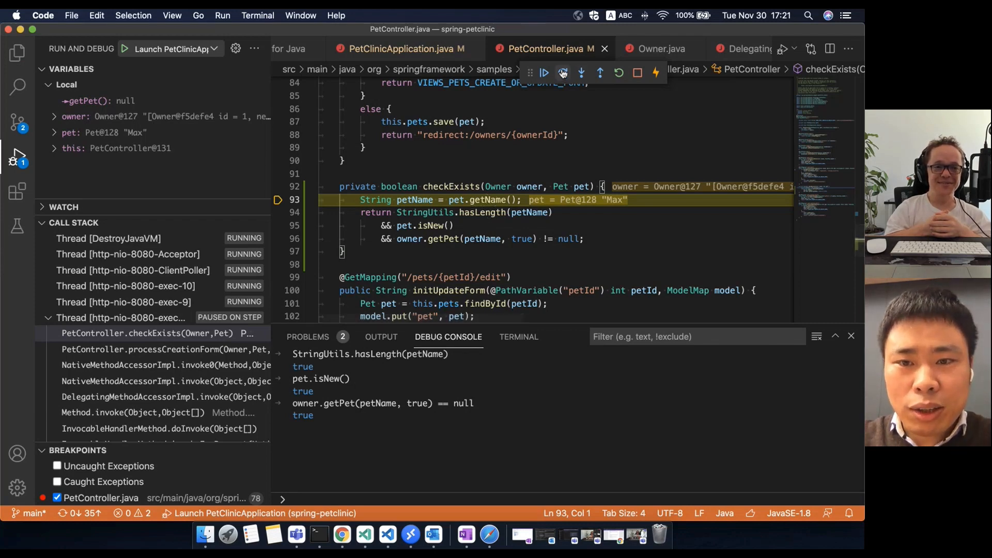
Step over the pet name lookup, return to processCreationForm, and continue so Max gets saved.
click(543, 72)
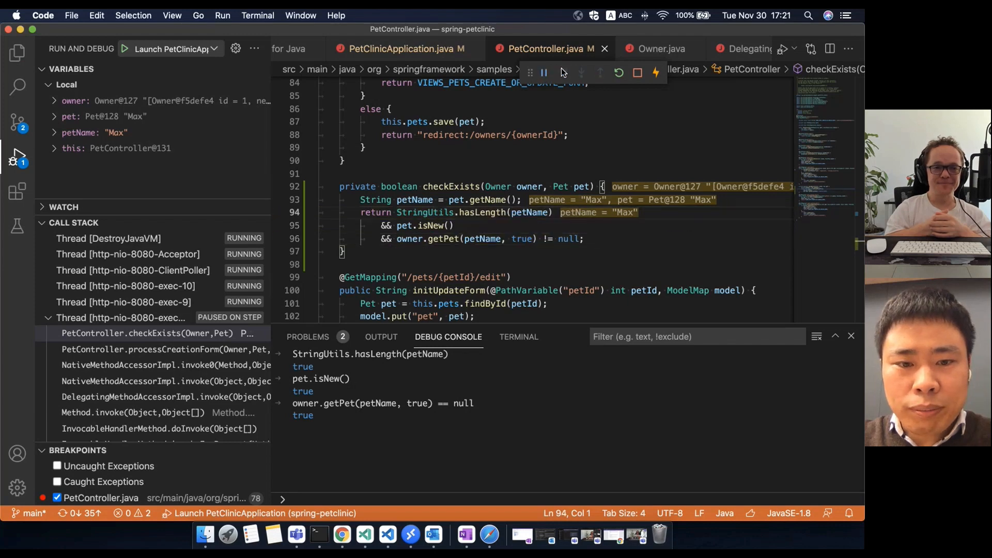
click(562, 72)
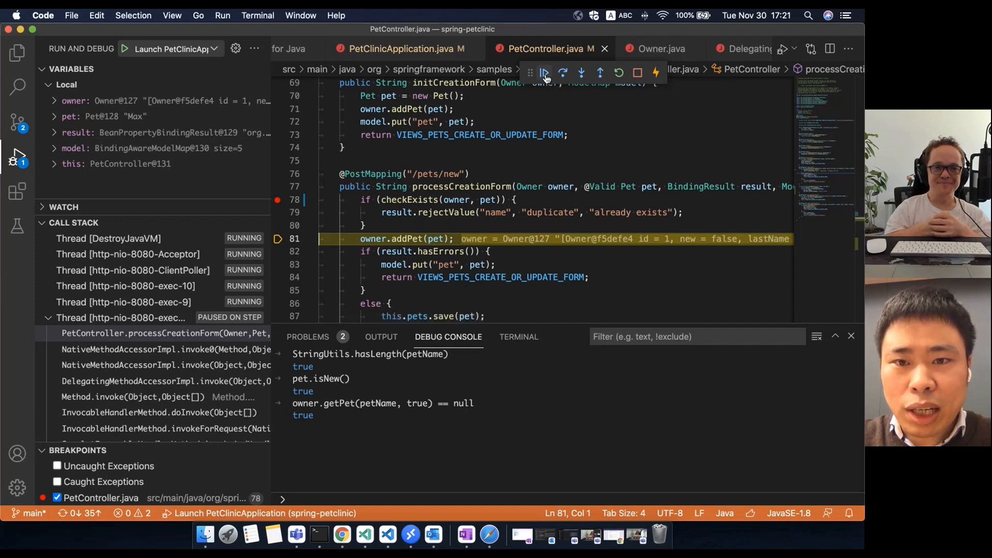
click(543, 72)
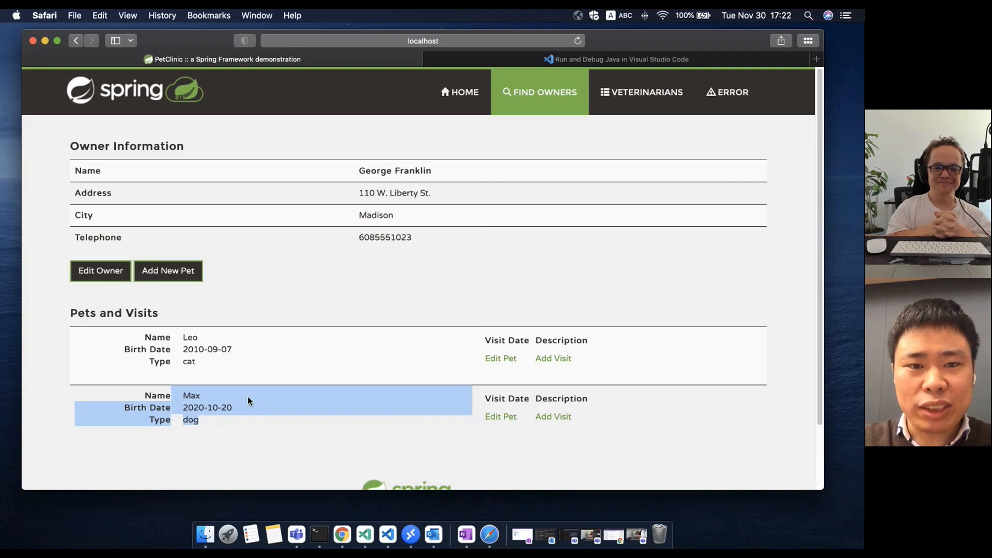
Clear the text selection on Max's entry in George Franklin's pet list.
click(319, 536)
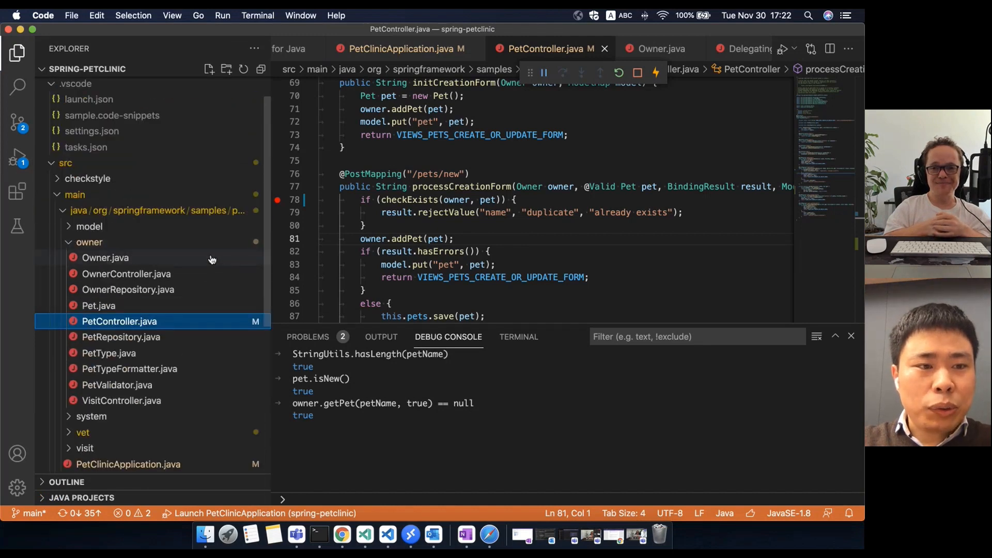
Open .vscode/launch.json from the Explorer sidebar.
click(88, 100)
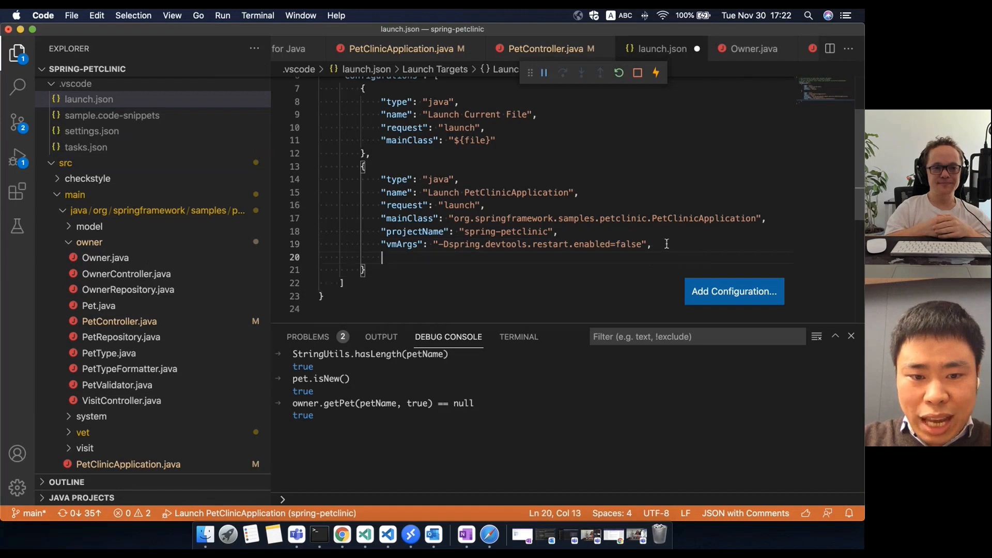
Add "console": "internalConsole" and an empty "env": {} to the PetClinic launch configuration.
text(")
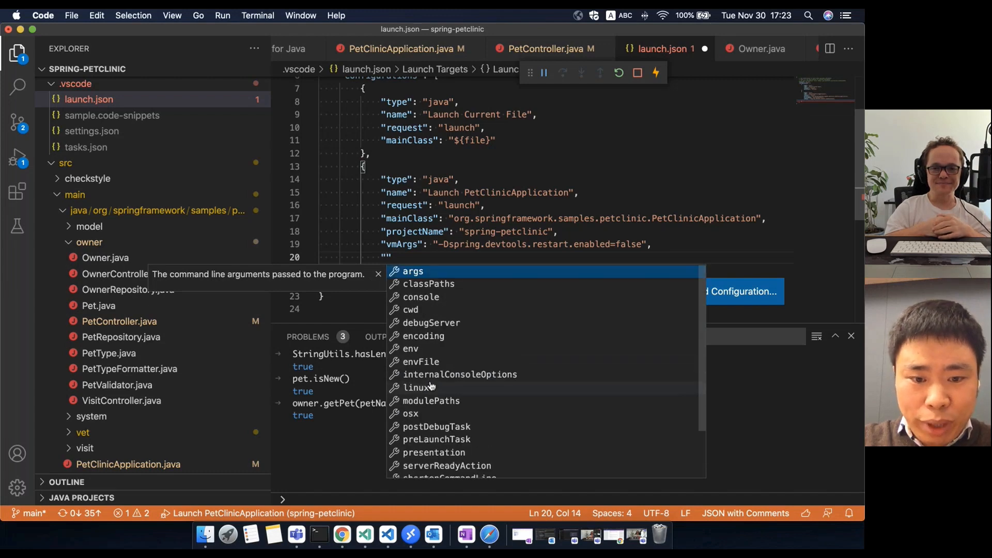
text(console)
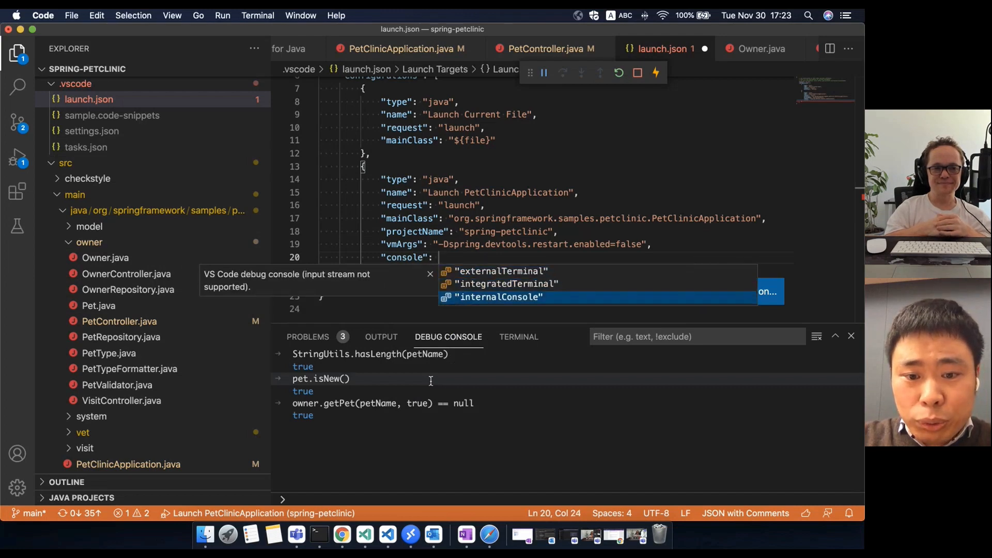
click(499, 297)
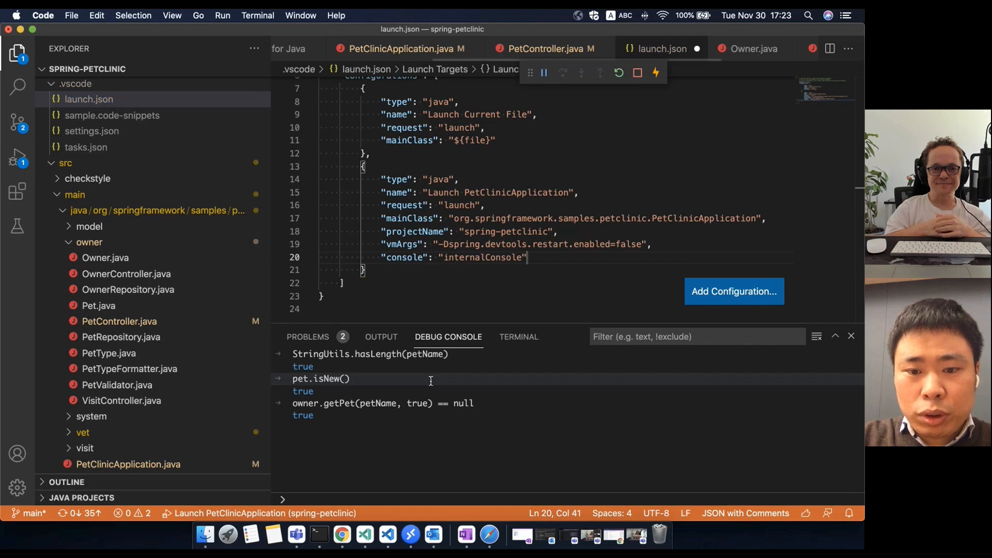
text(en")
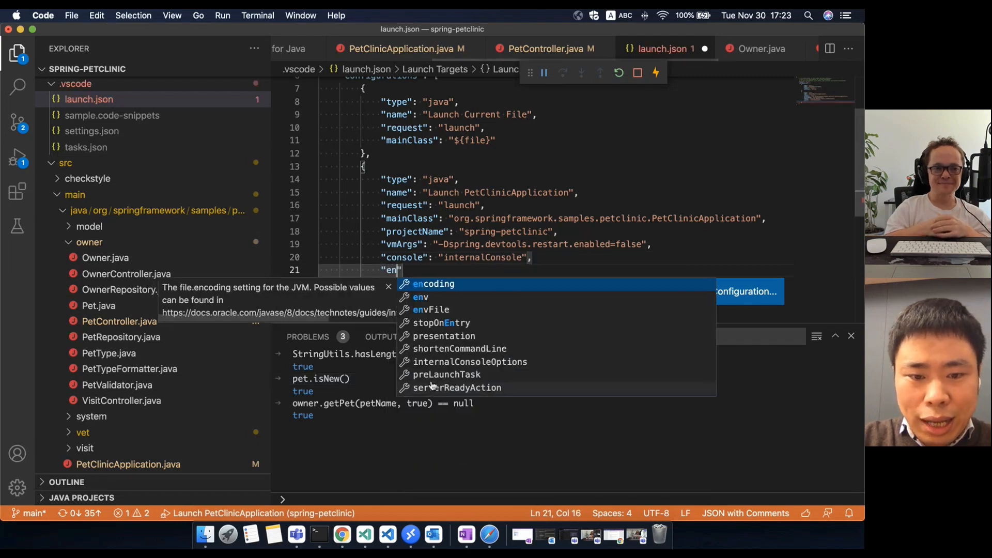
key(Down)
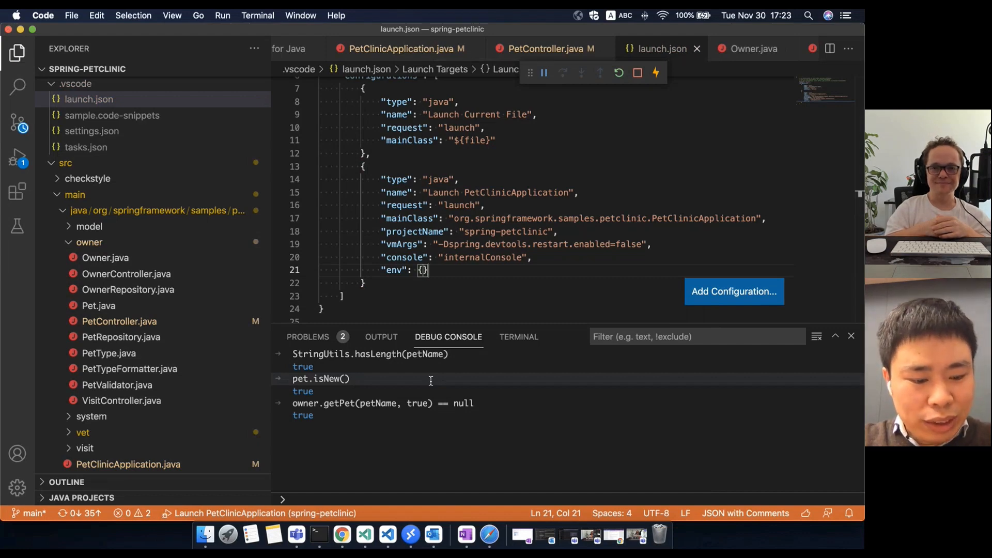
key(cmd+shift+p)
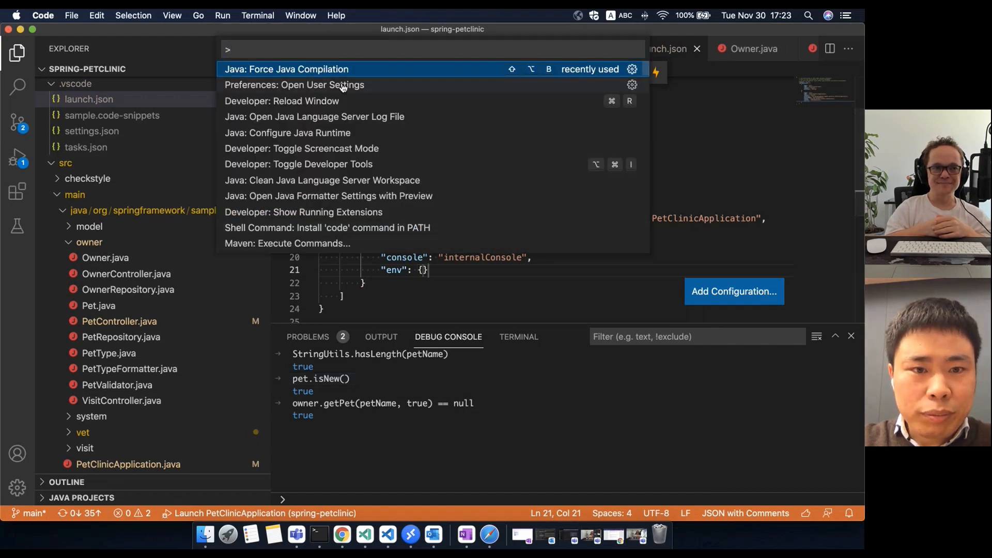
click(294, 84)
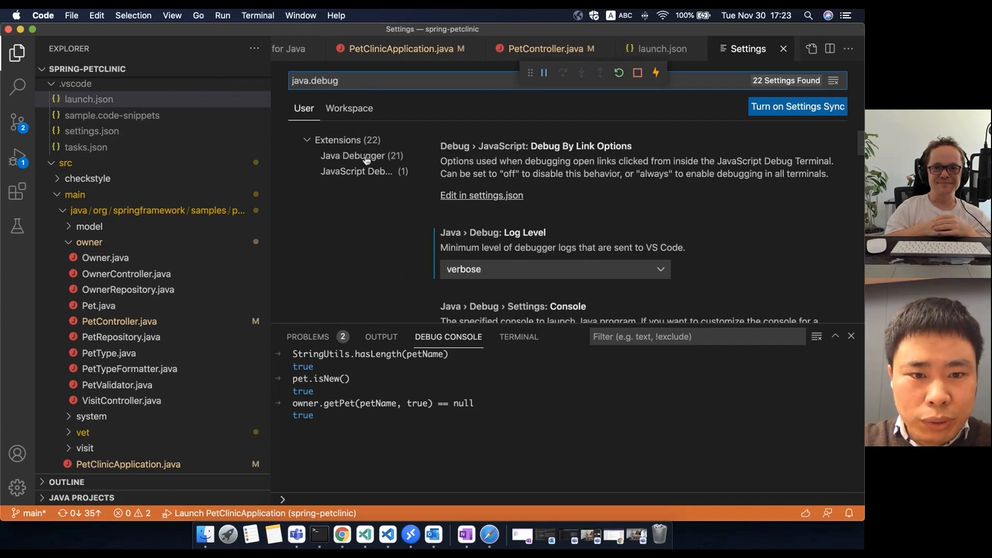
click(356, 156)
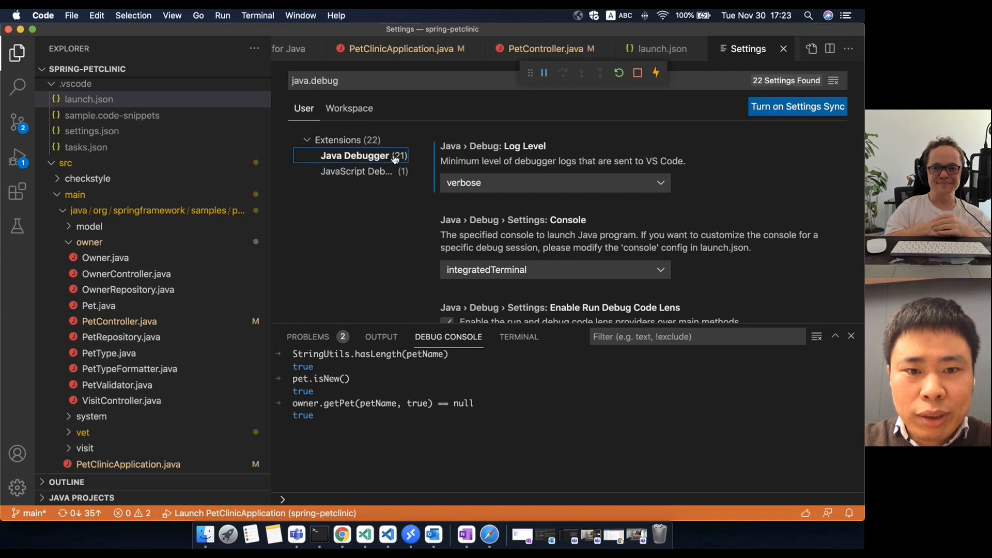
mouse_move(513, 202)
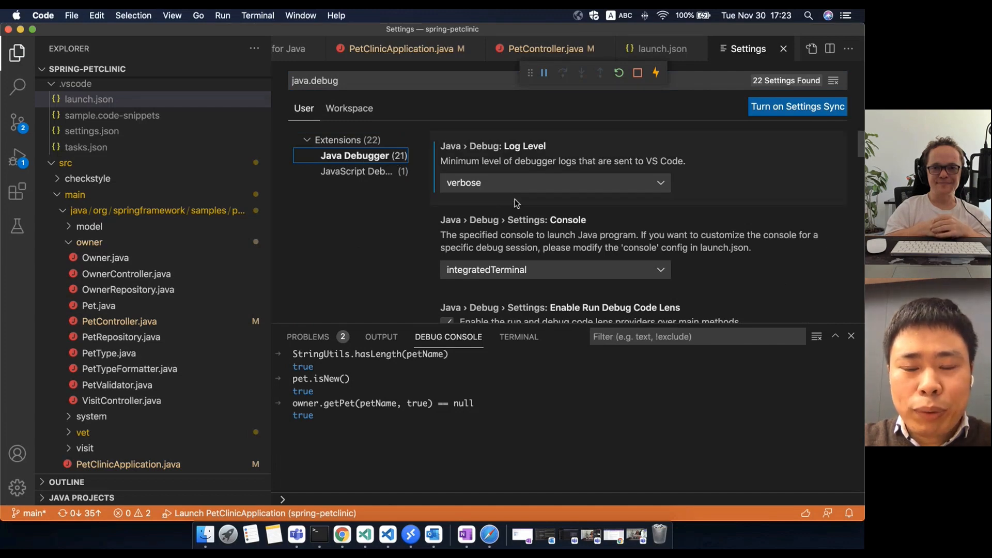
scroll(down, 3)
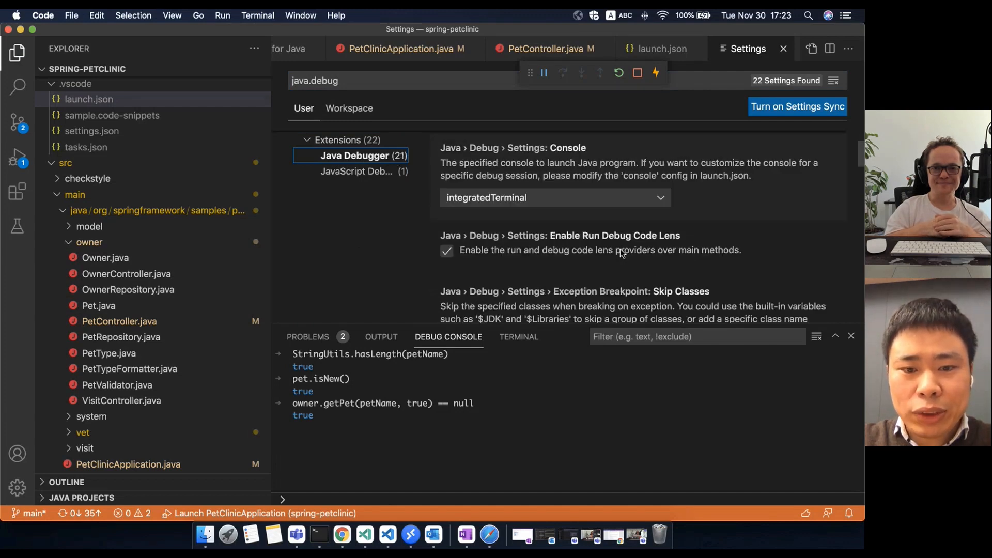
scroll(down, 3)
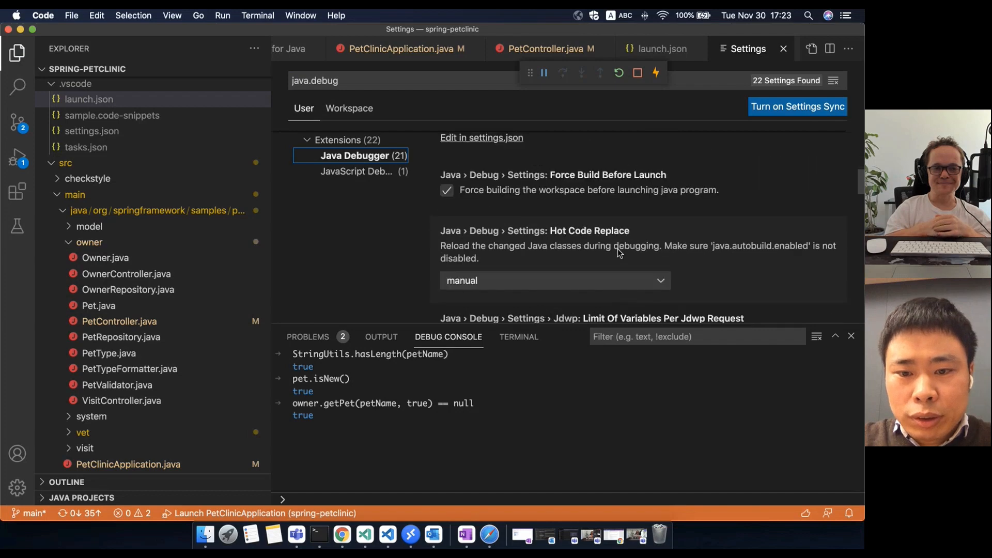
scroll(down, 3)
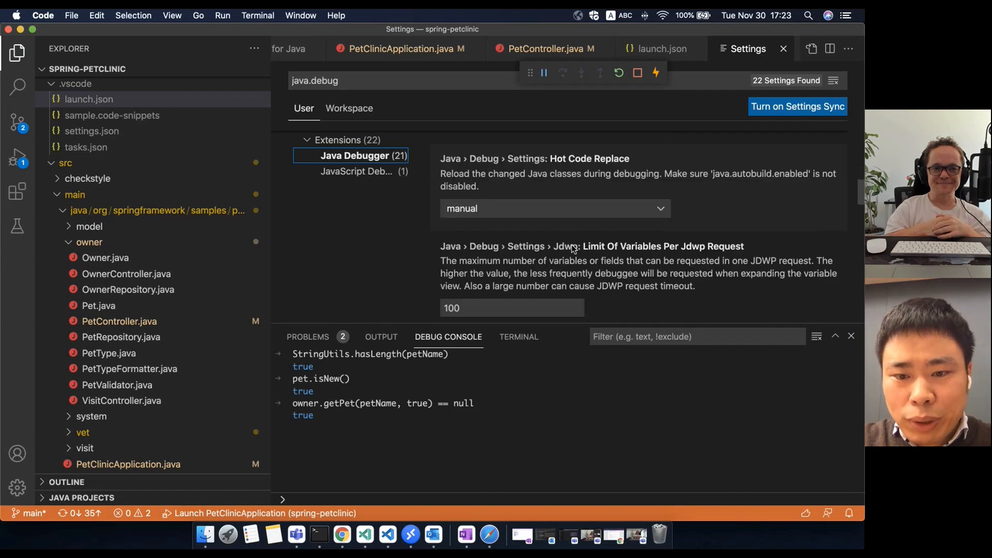
scroll(down, 3)
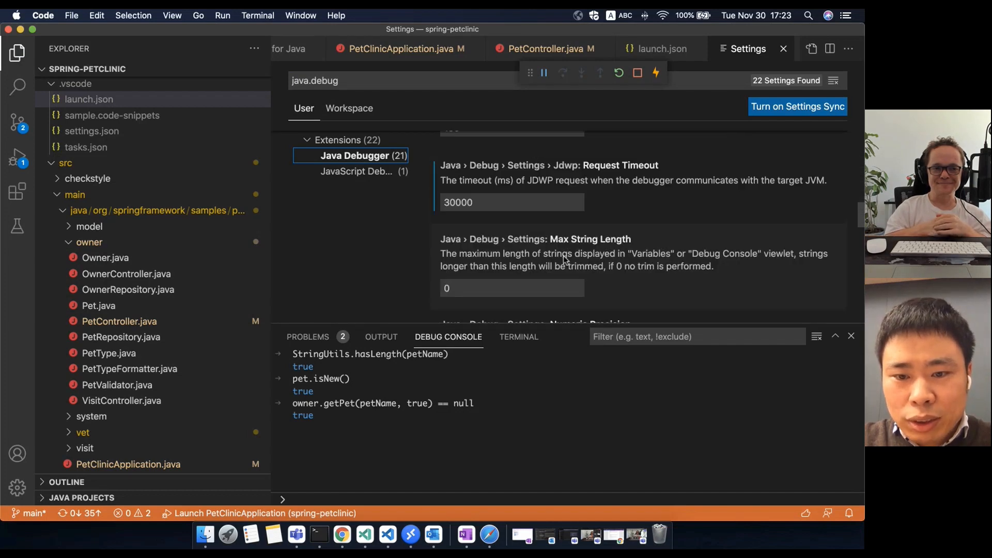
scroll(down, 3)
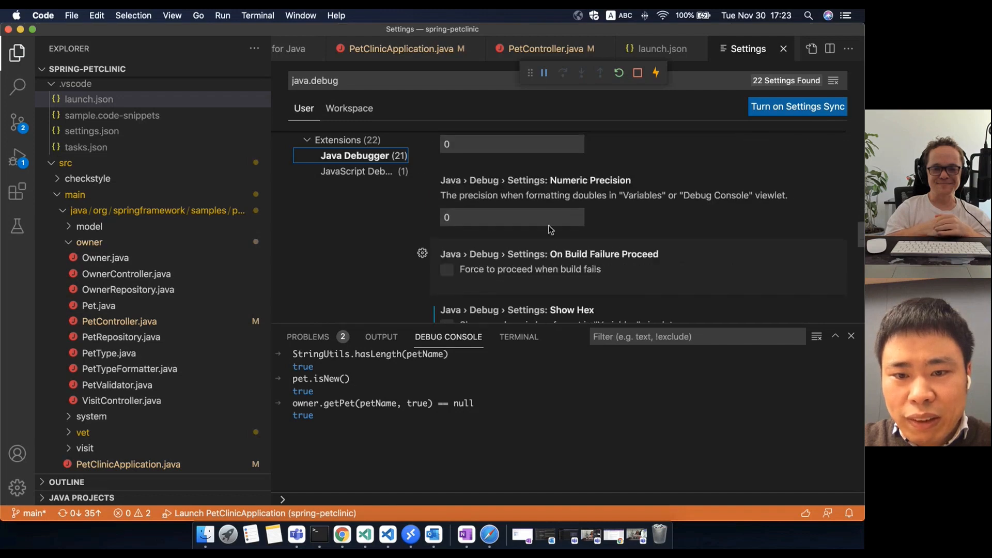
mouse_move(557, 190)
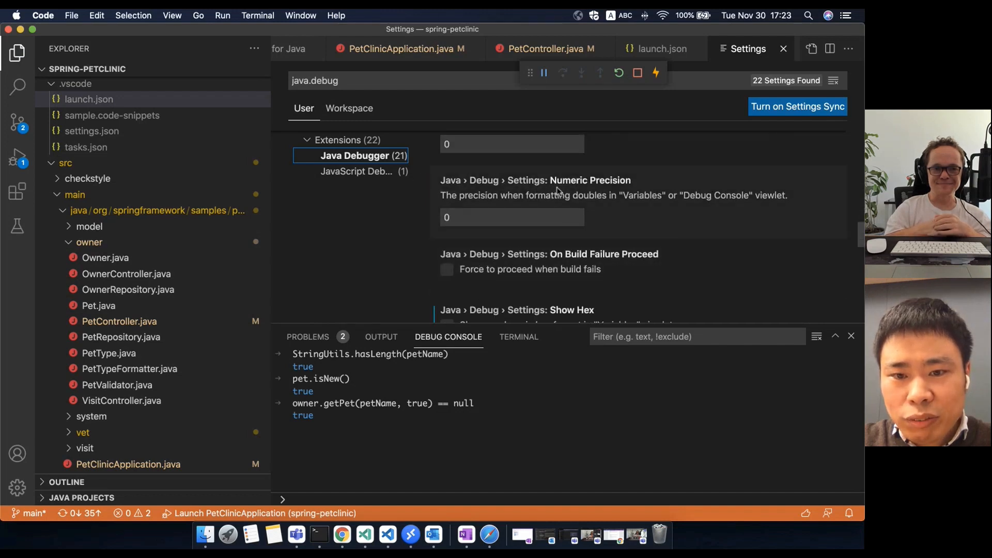
mouse_move(525, 217)
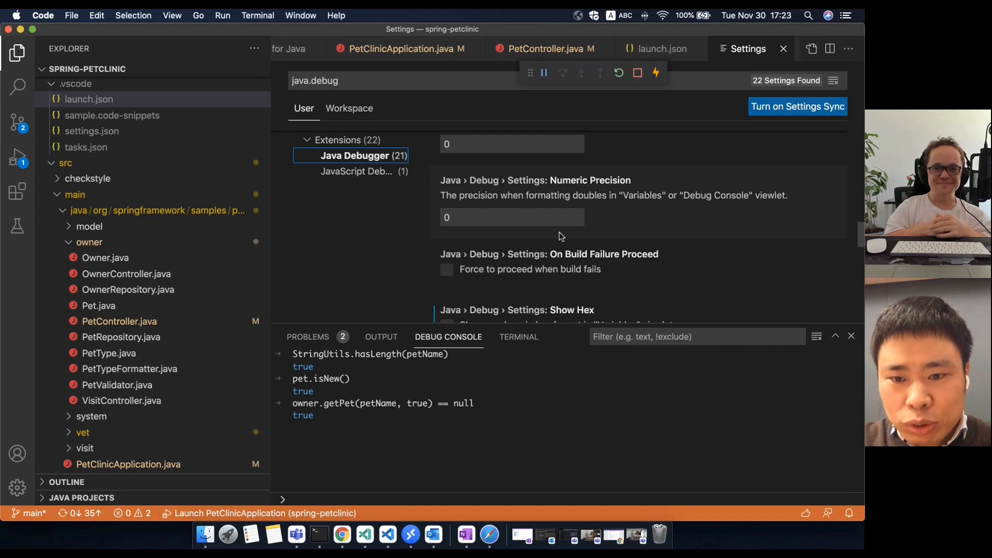
scroll(down, 3)
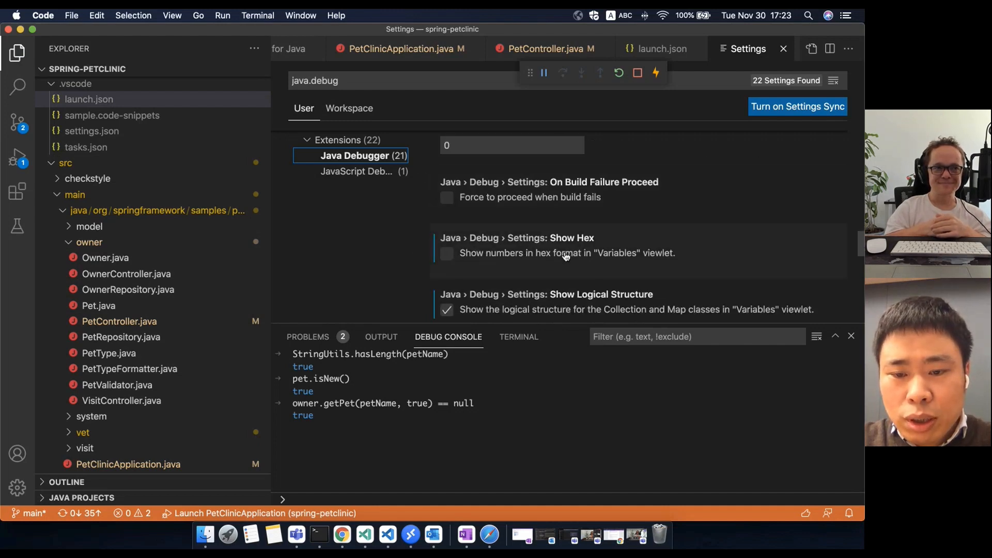
mouse_move(546, 260)
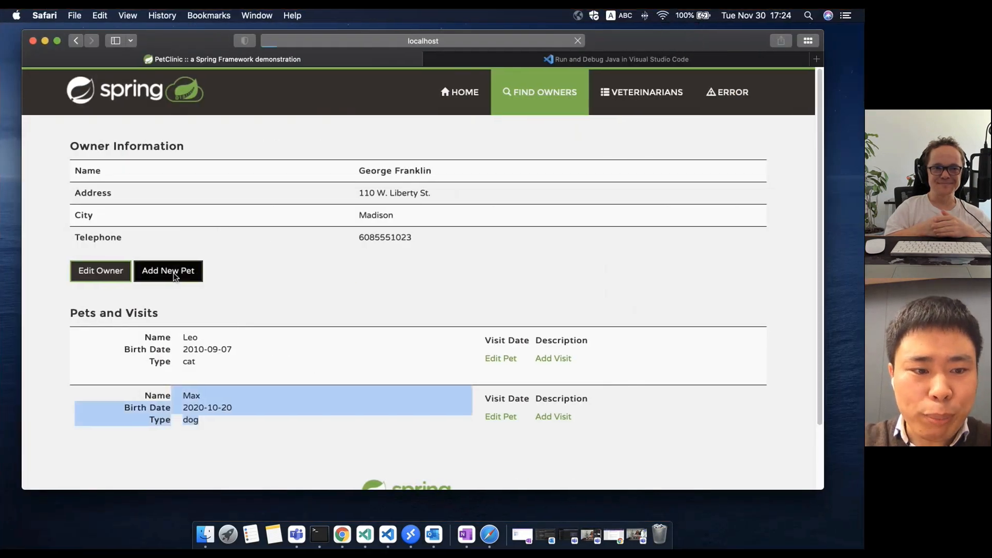
Add a new pet named Charlie with birth date 2020-10-20 and submit the form.
click(168, 271)
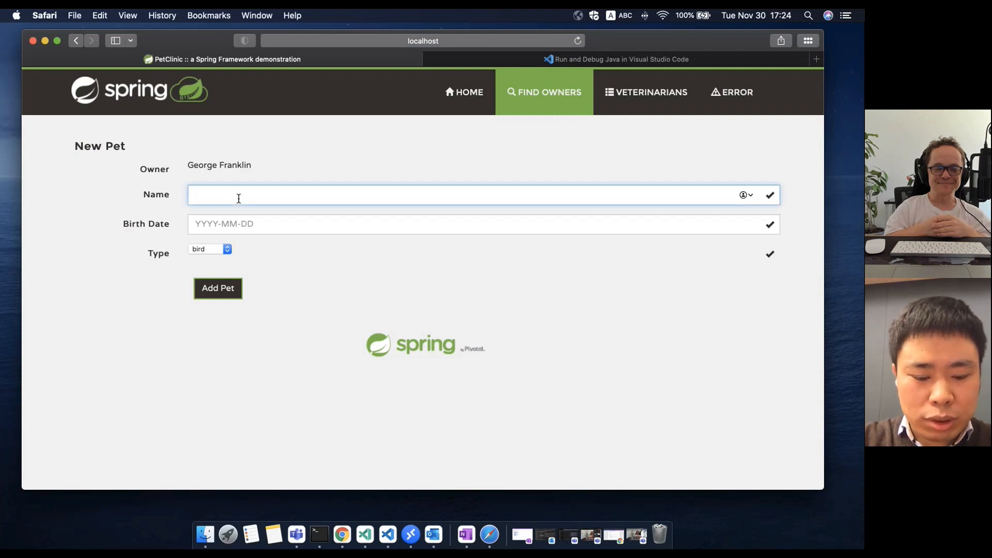
text(Charlie)
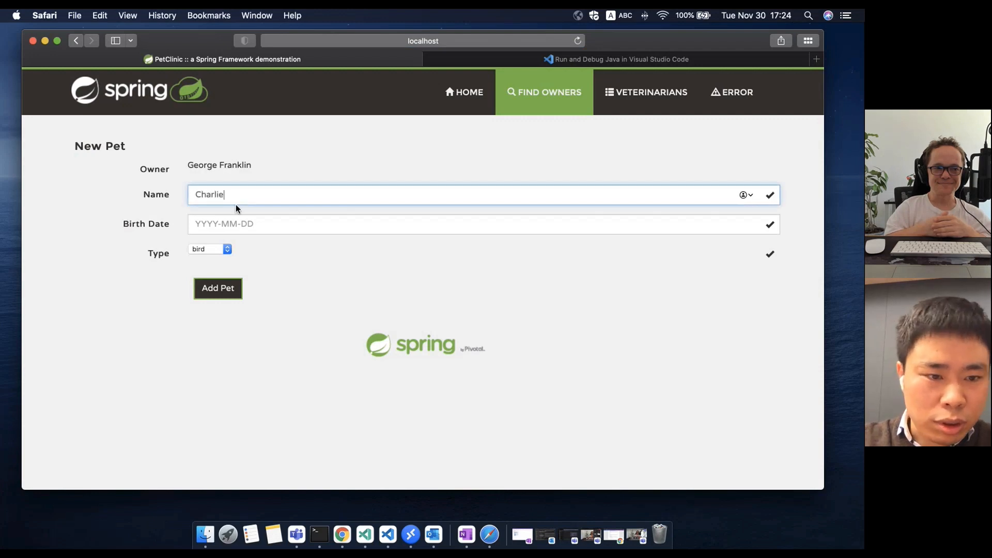
text(2020-10-20)
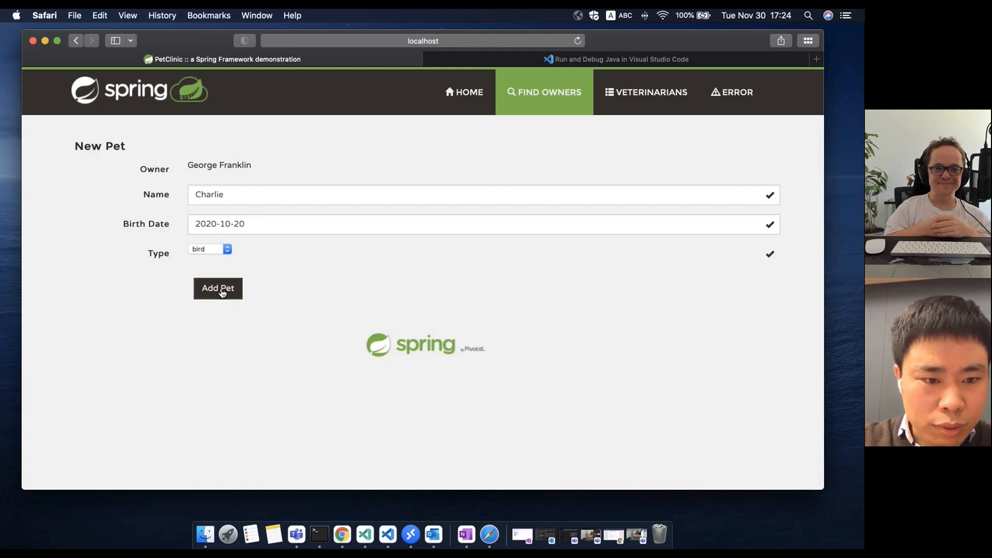
click(218, 288)
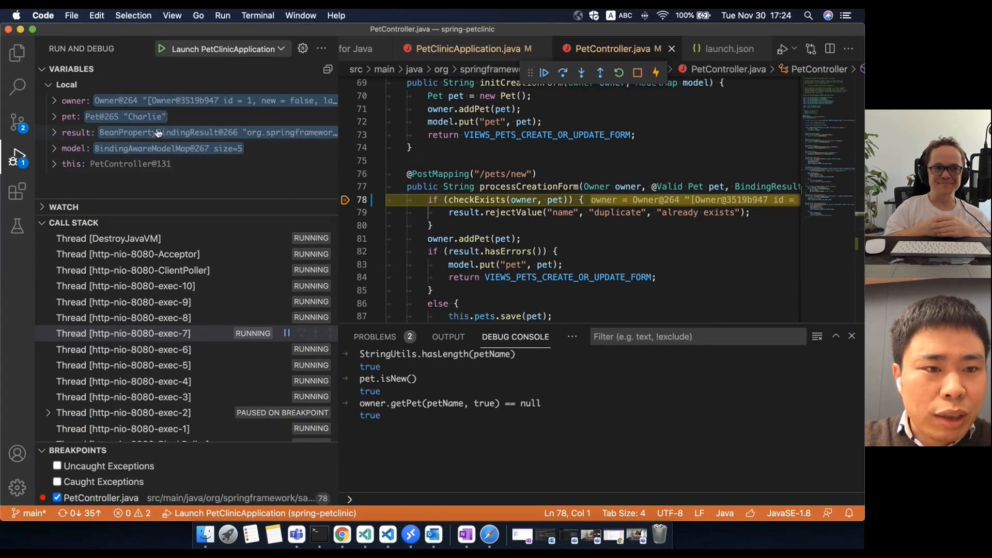
Switch debug variables to hex and back to decimal, then disable and re-enable toString() view.
right_click(158, 132)
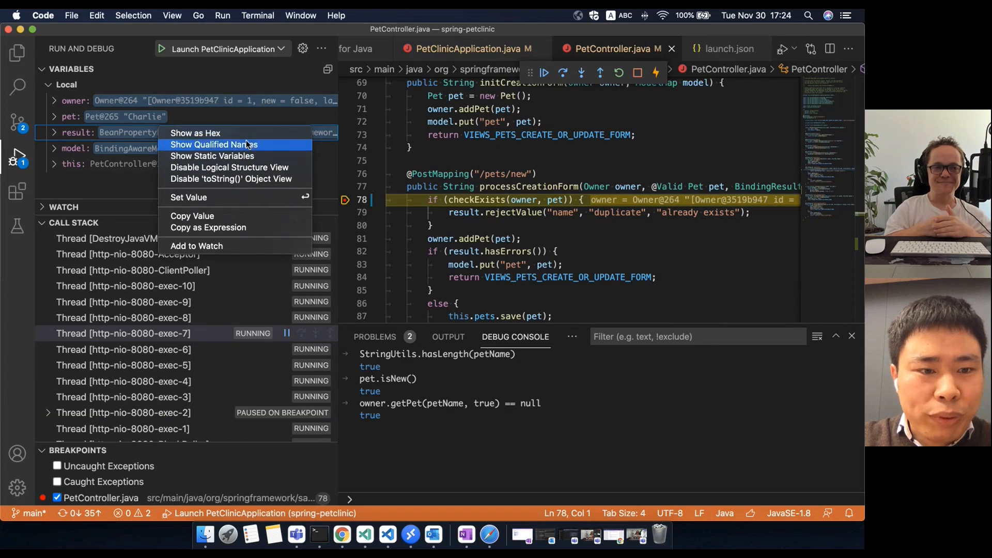
mouse_move(195, 133)
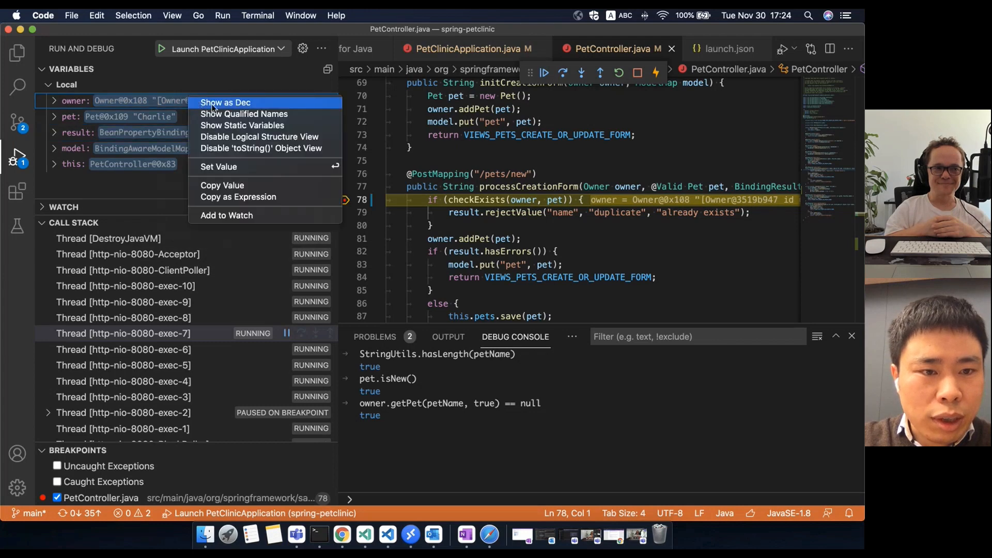
click(224, 103)
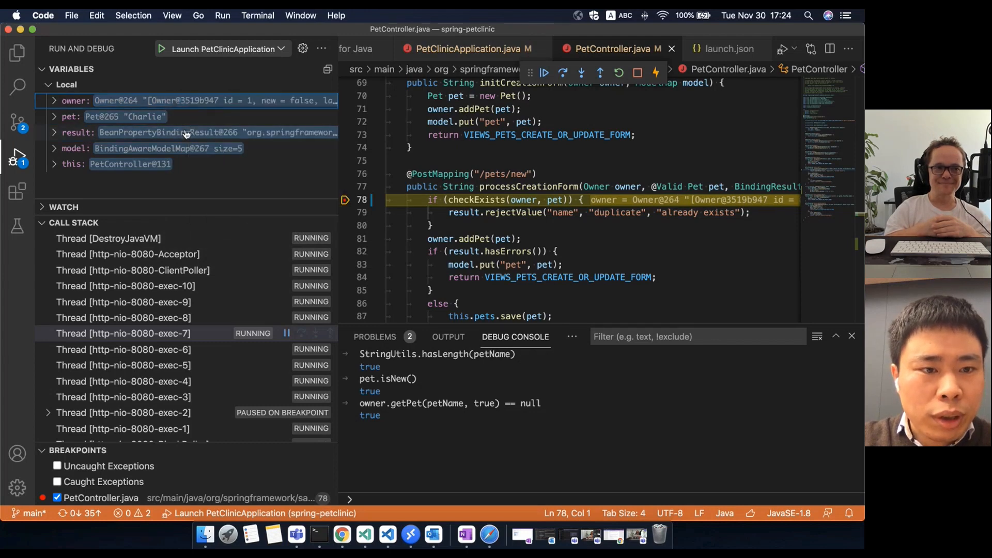
right_click(183, 133)
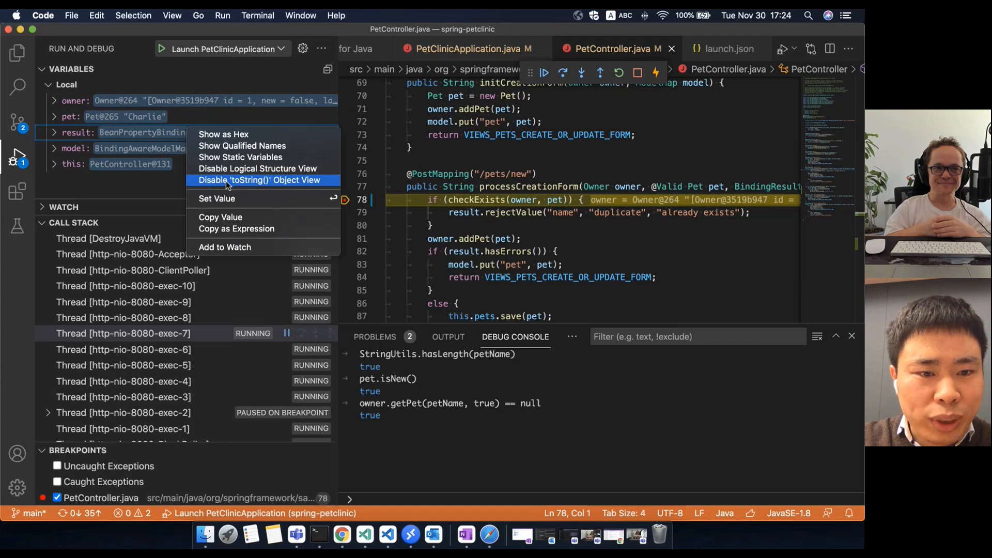
click(260, 180)
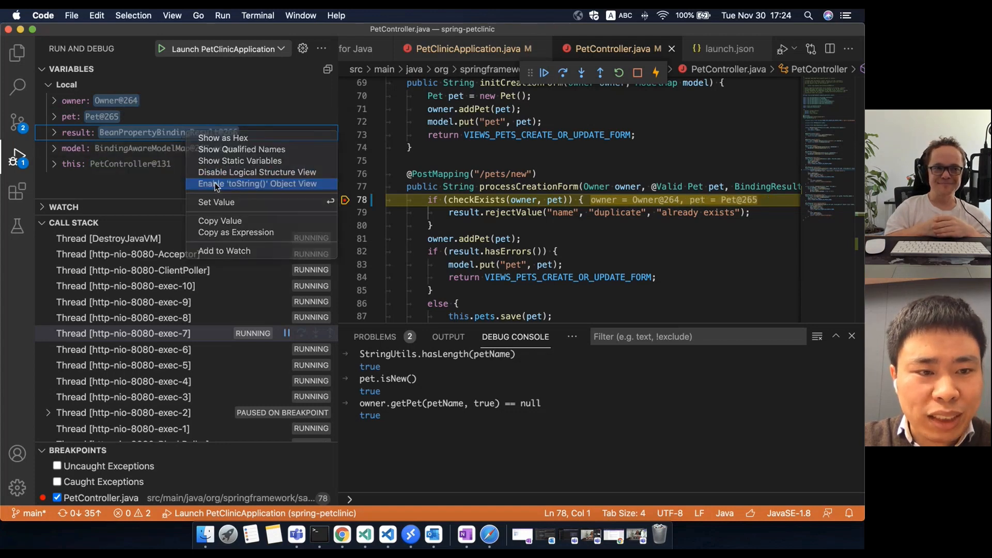
click(256, 183)
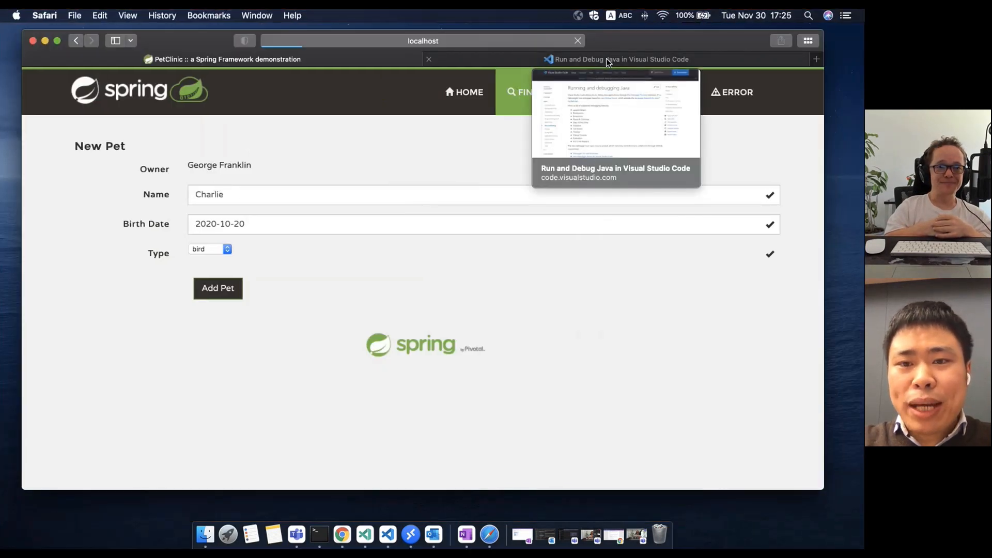
Show the 'Run and Debug Java in Visual Studio Code' tab, scrolled to the Configure section.
click(617, 59)
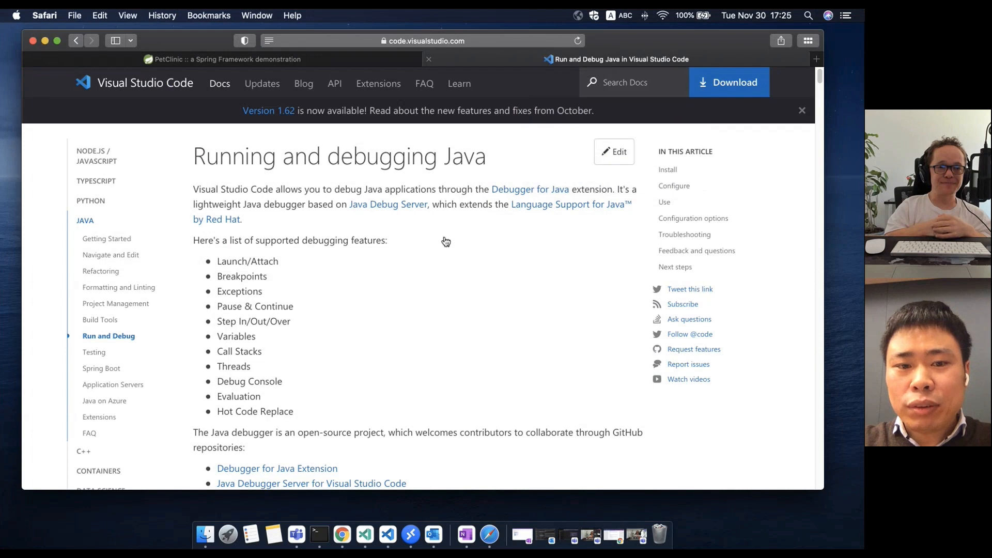
mouse_move(338, 303)
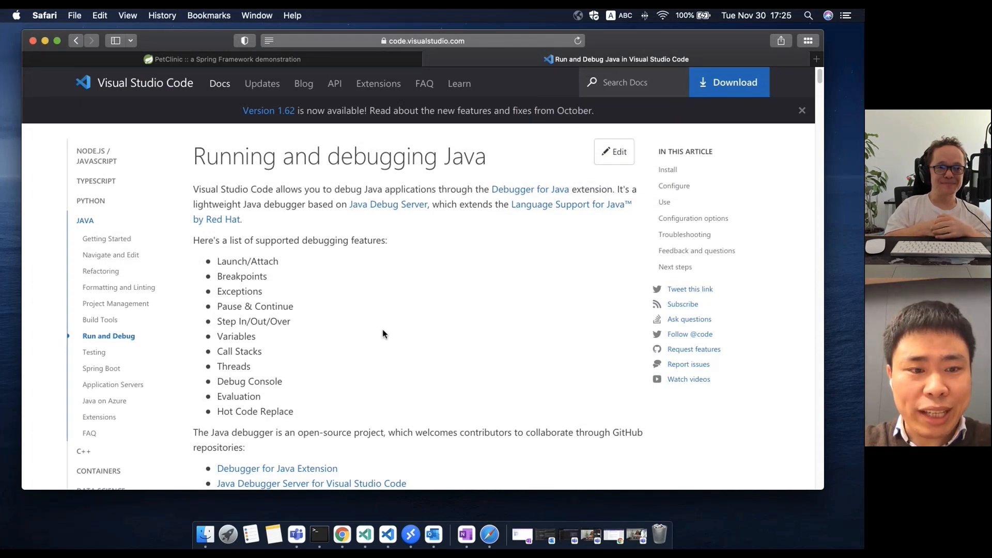
scroll(down, 3)
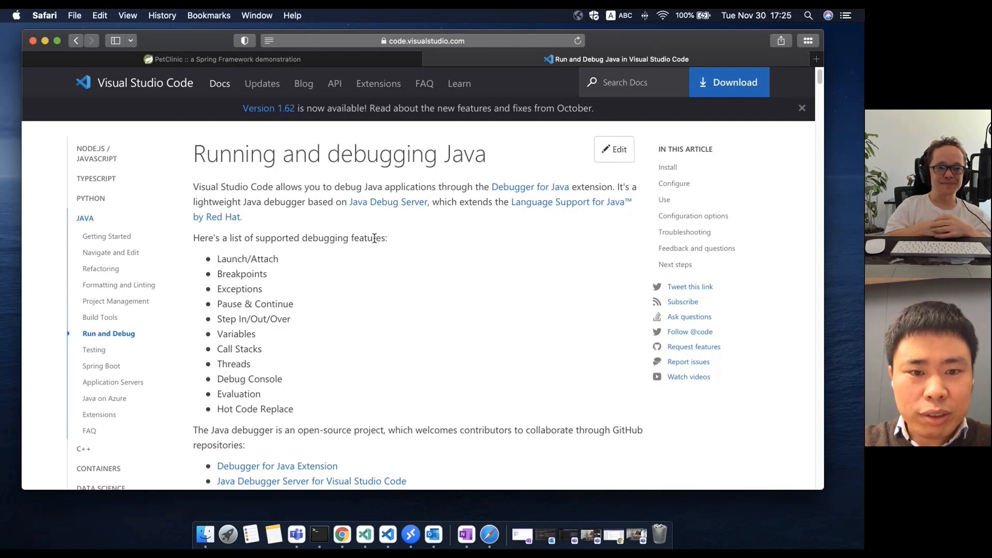
scroll(down, 3)
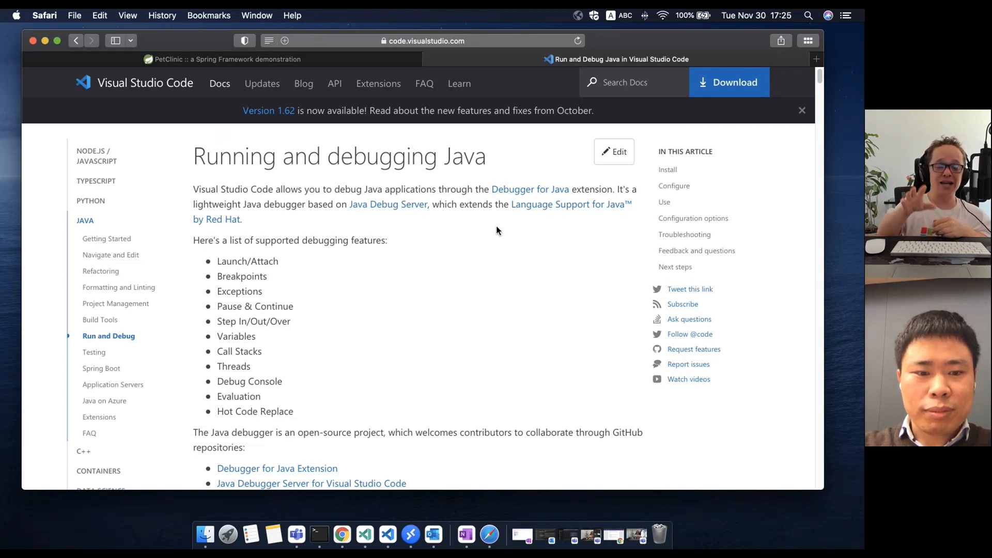
scroll(down, 3)
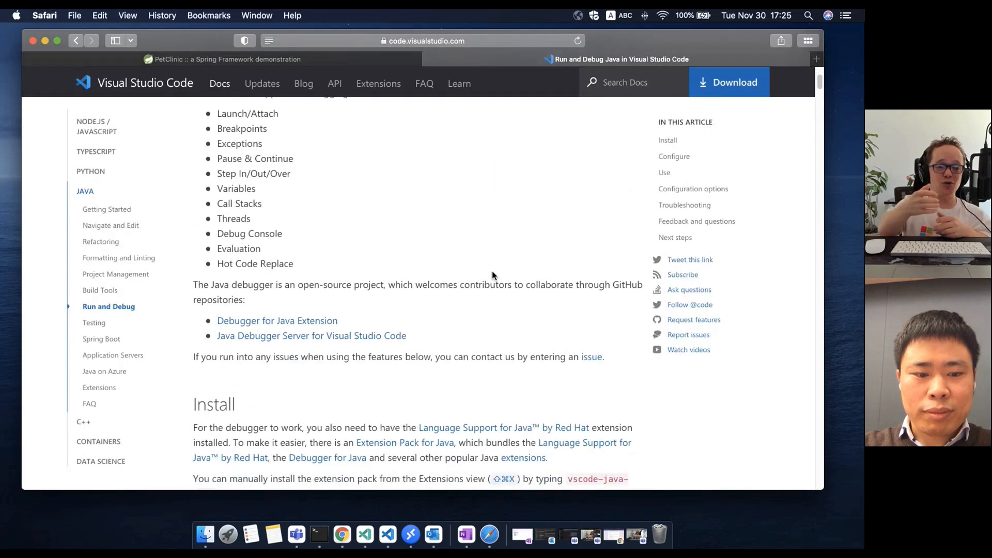
scroll(down, 3)
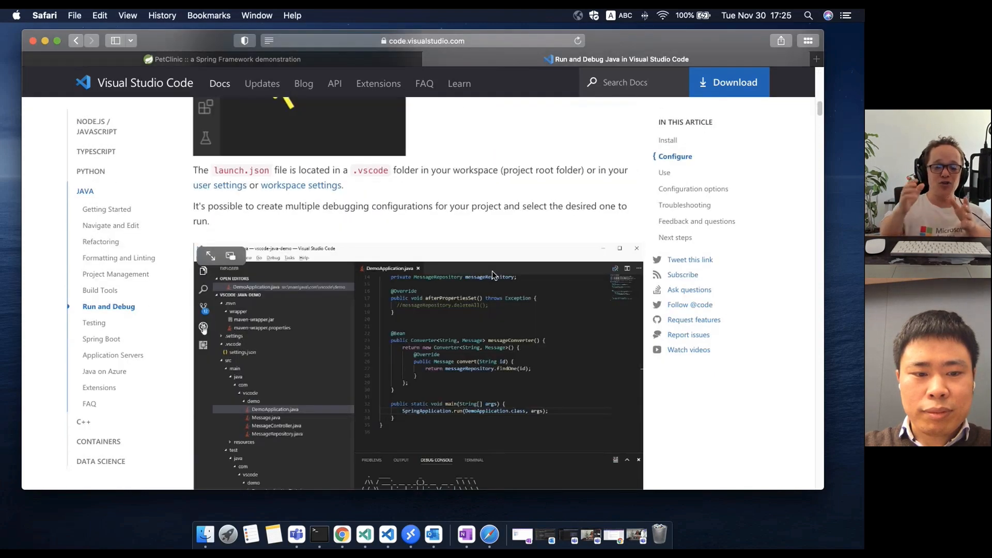